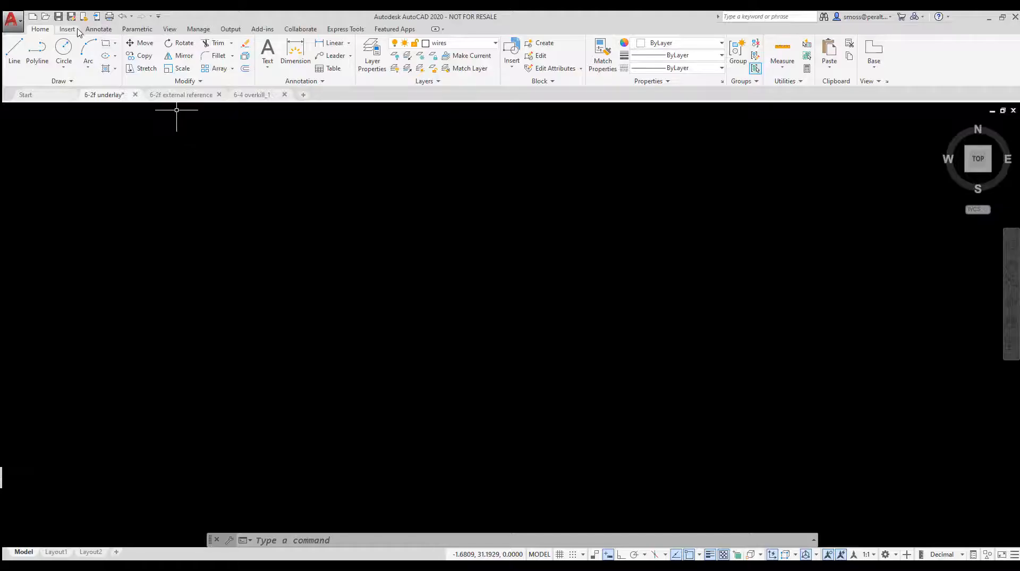
# - Attach BULK_PLANT_P02.pdf as an underlay with default placement at the origin
pyautogui.click(67, 29)
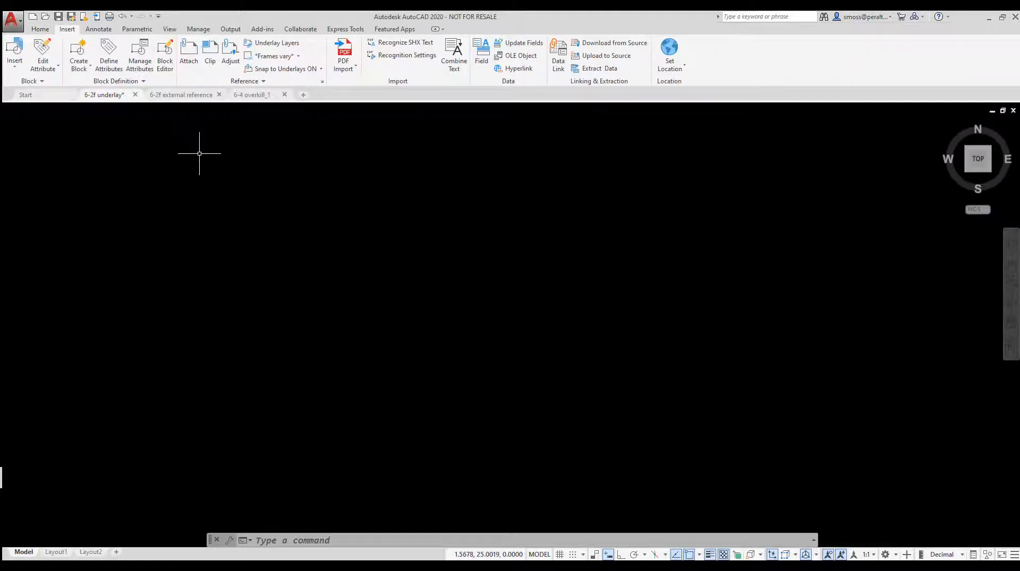
pyautogui.moveTo(178, 152)
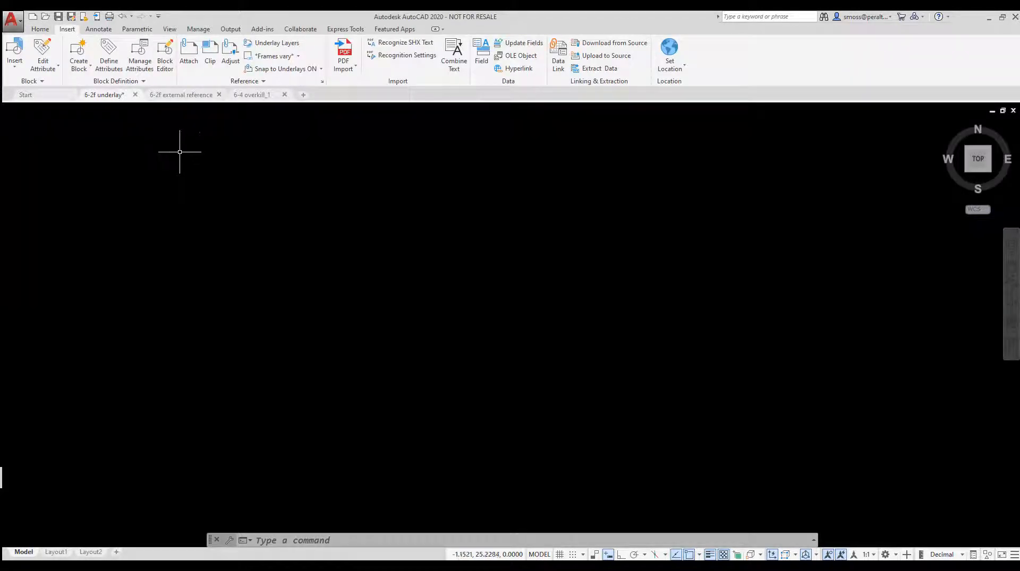
pyautogui.click(189, 52)
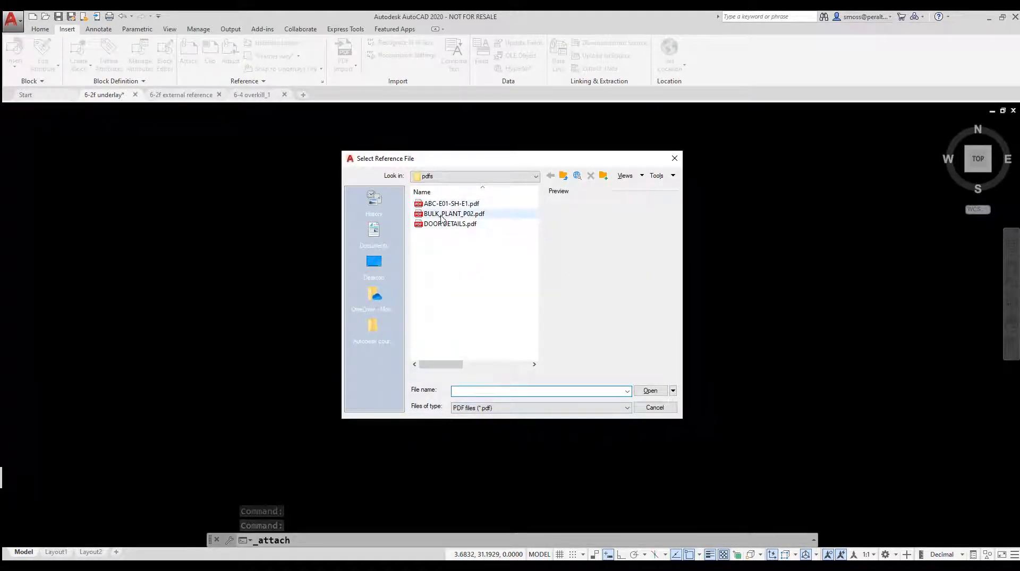
pyautogui.click(454, 214)
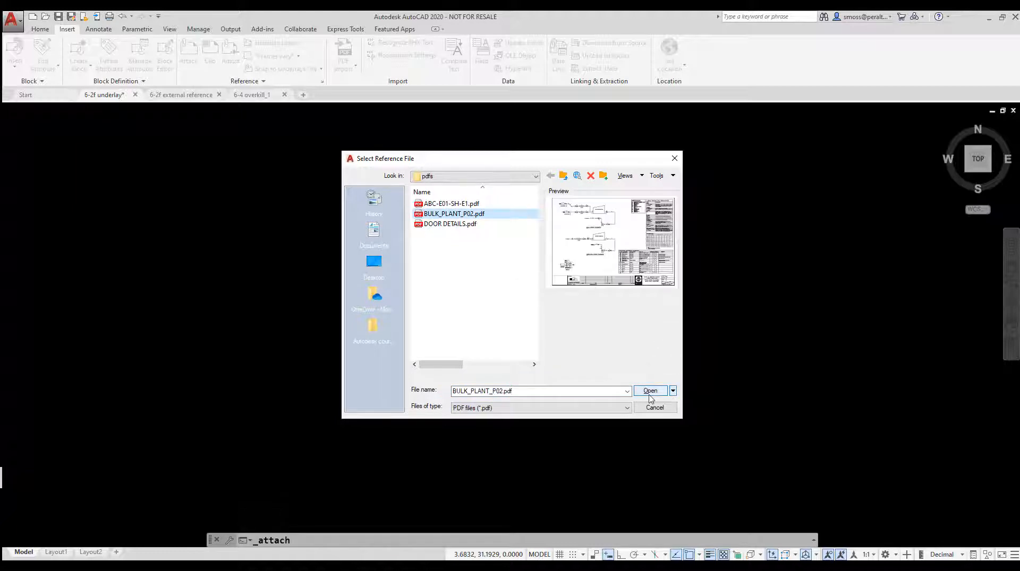
pyautogui.click(648, 391)
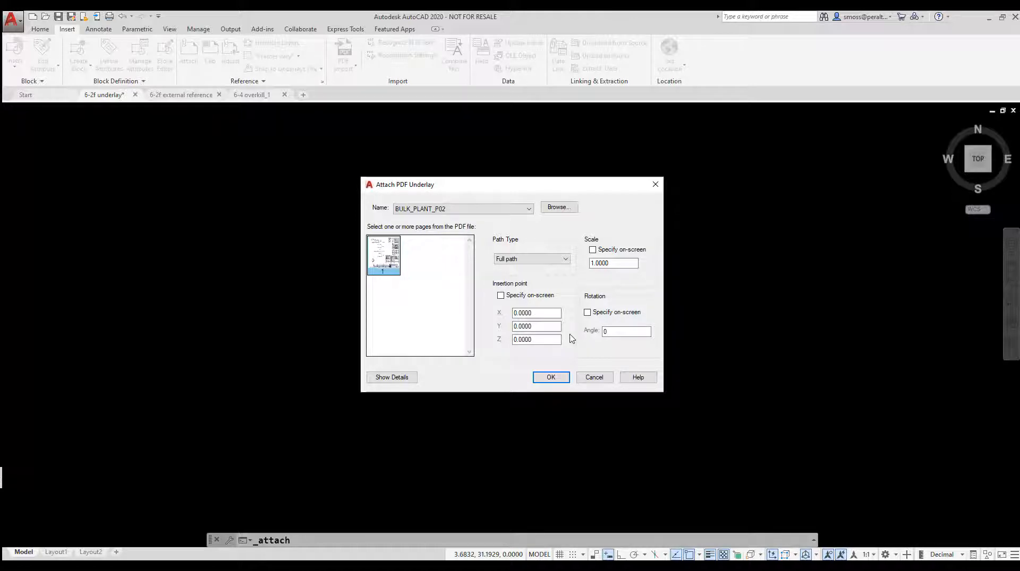
pyautogui.click(551, 377)
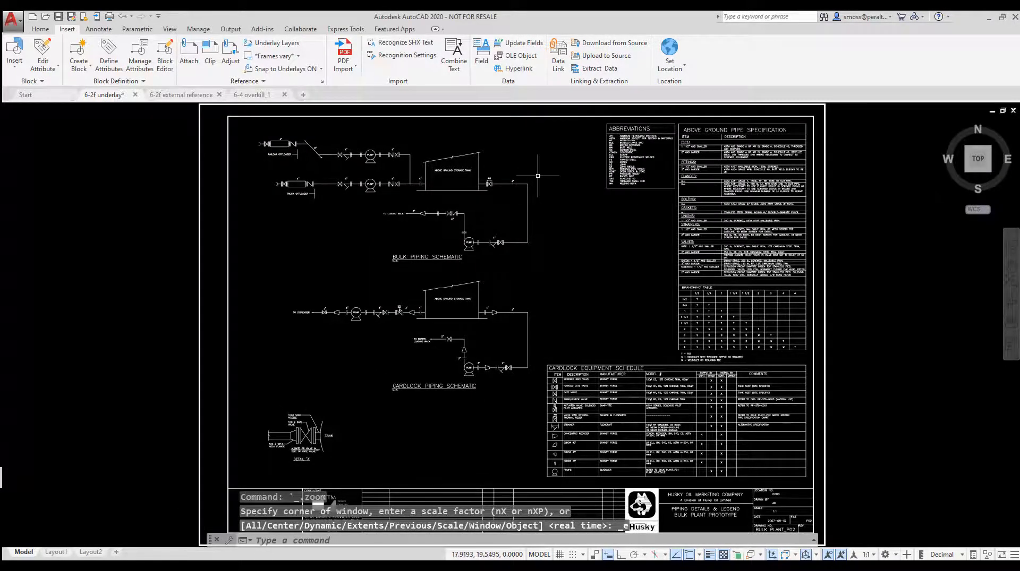
# - Zoom into the piping schematics and return to the Home drafting tools
pyautogui.scroll(3)
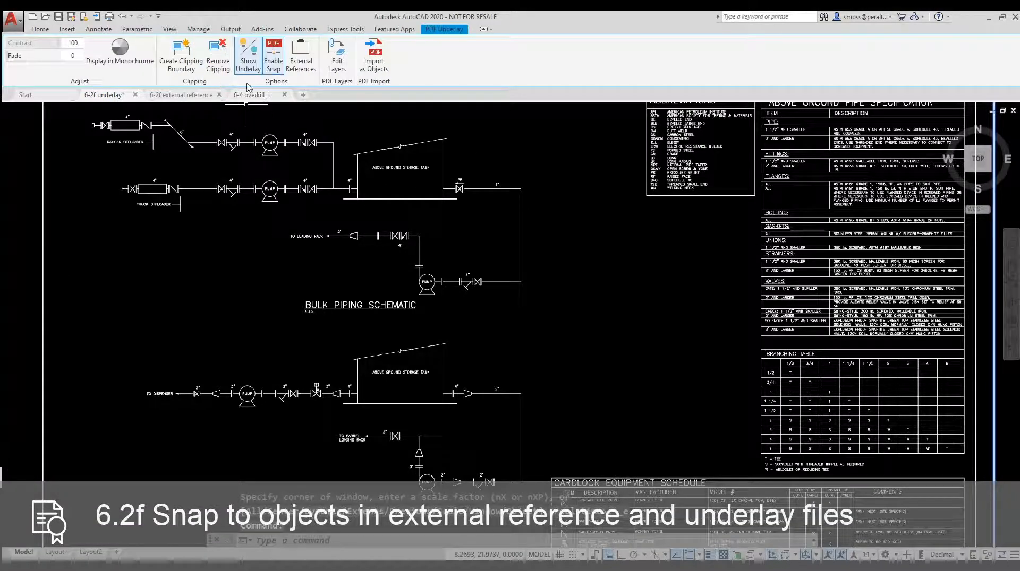
pyautogui.moveTo(273, 55)
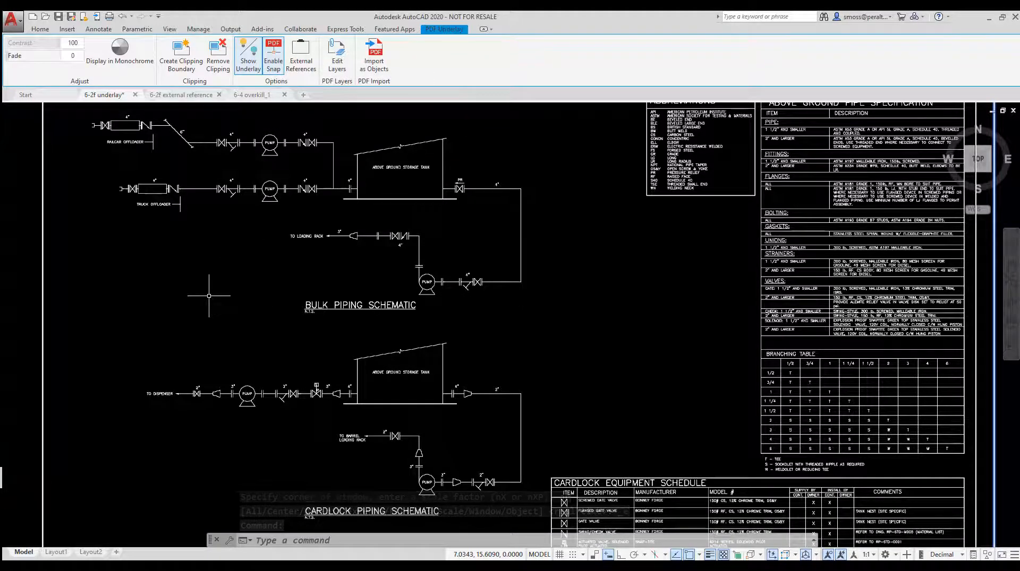
pyautogui.click(39, 29)
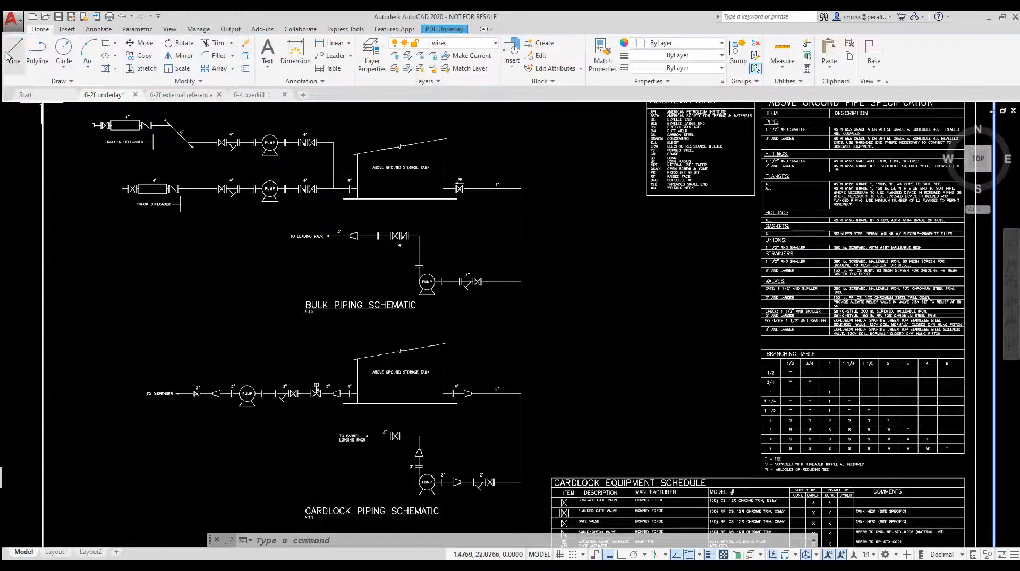
# - Draw extension lines from the pump-line and cardlock pipe ends, snapped to the underlay
pyautogui.click(14, 49)
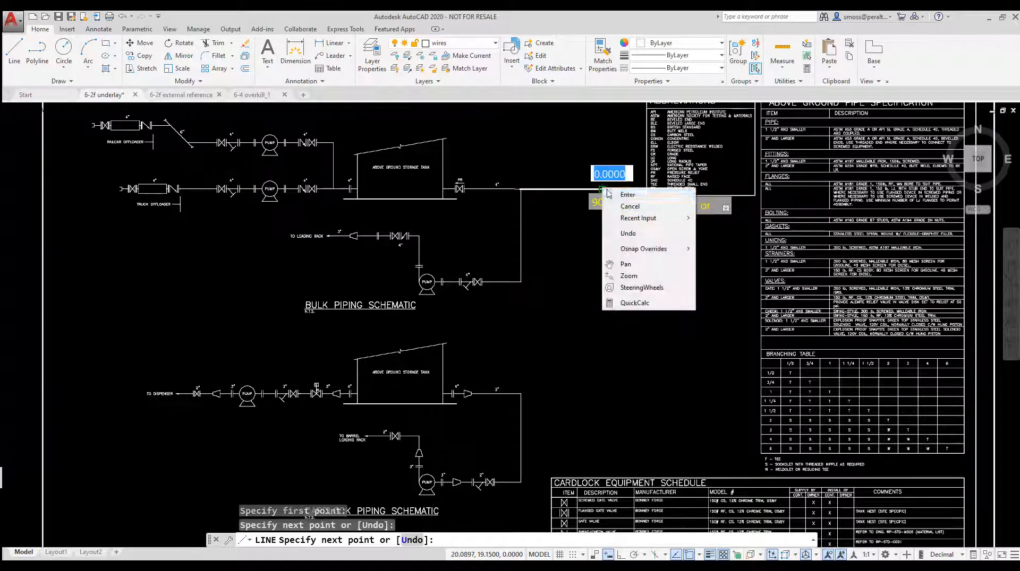
pyautogui.click(630, 206)
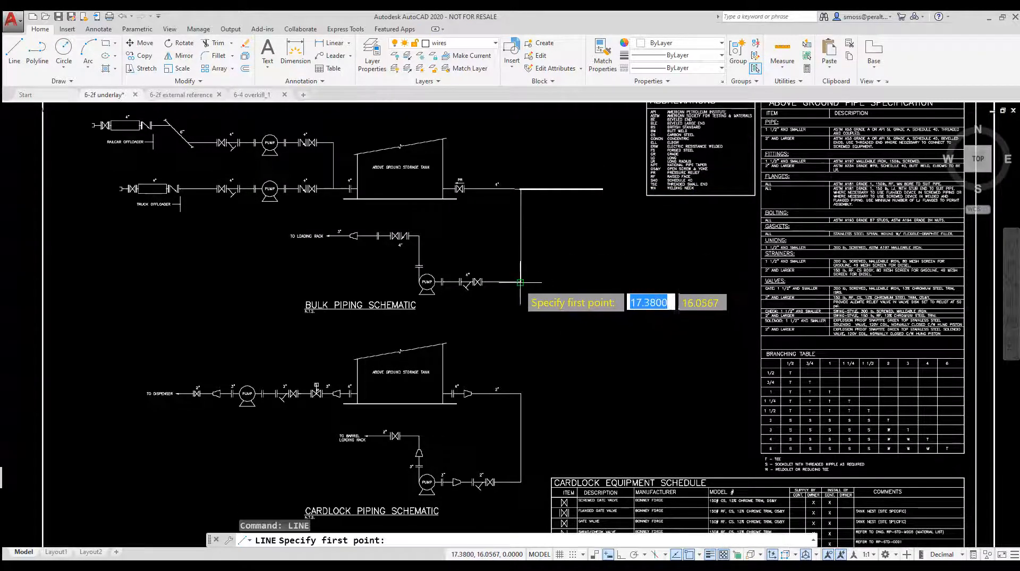
pyautogui.click(521, 282)
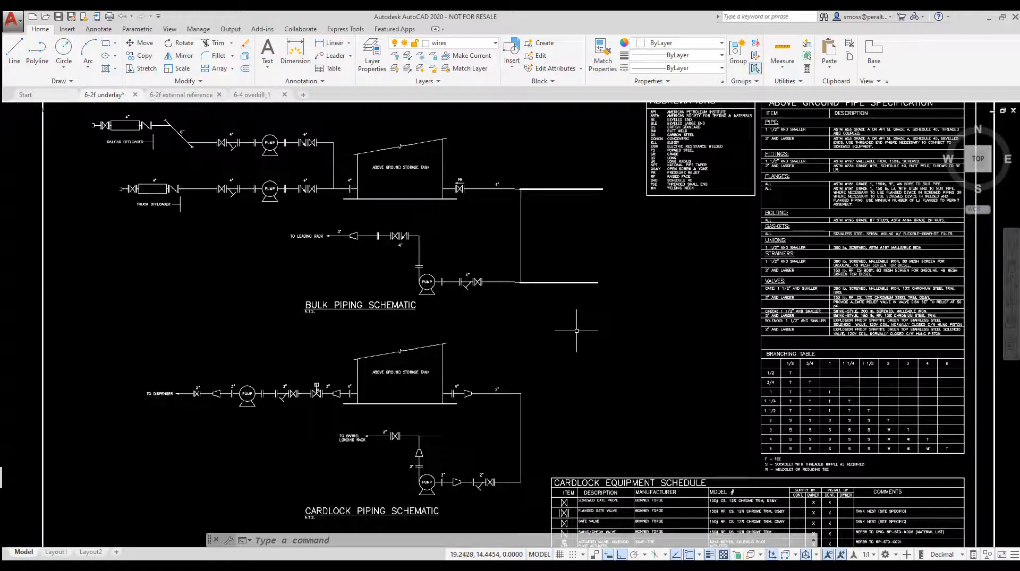
pyautogui.click(14, 52)
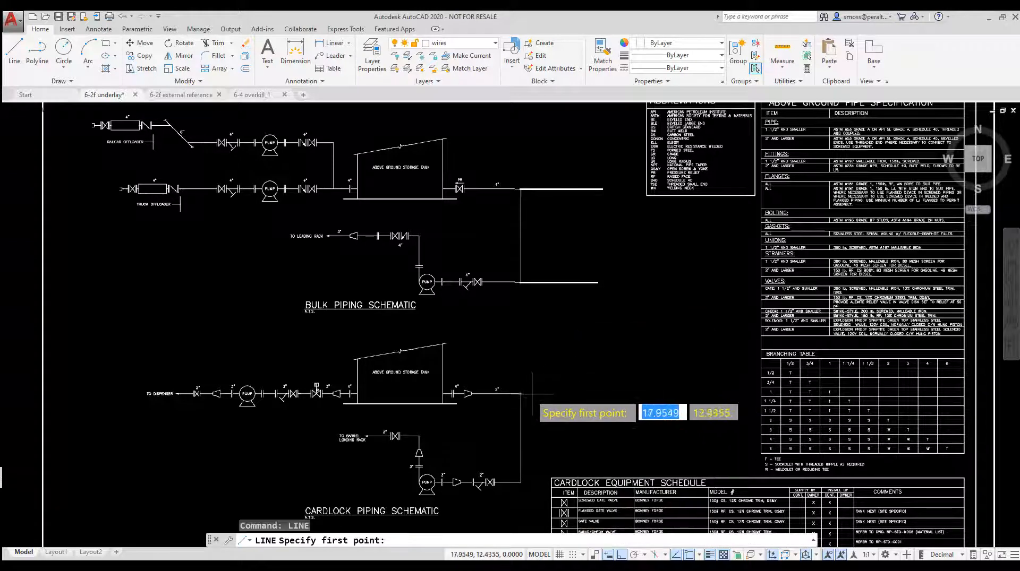
pyautogui.click(588, 352)
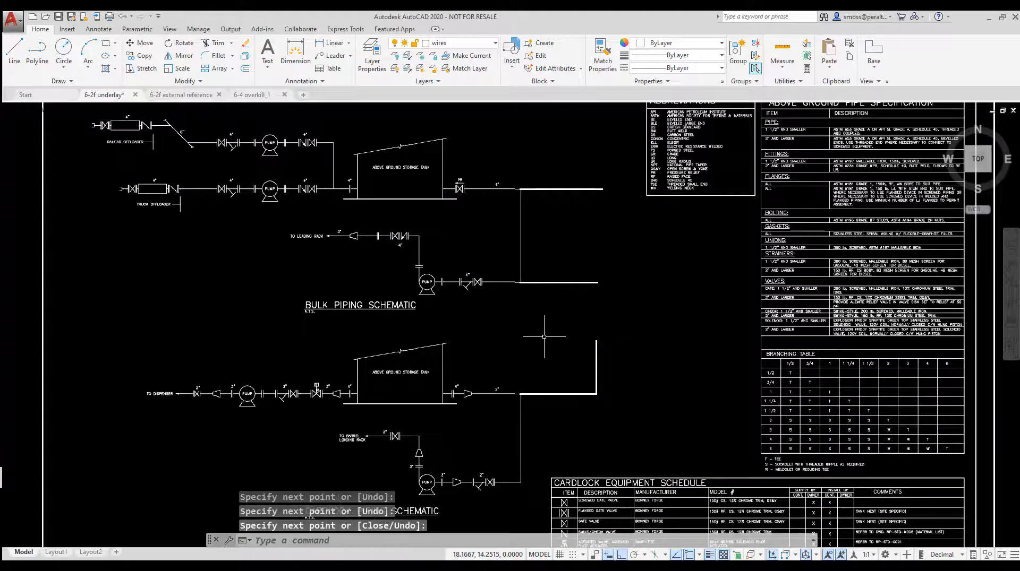
pyautogui.moveTo(582, 346)
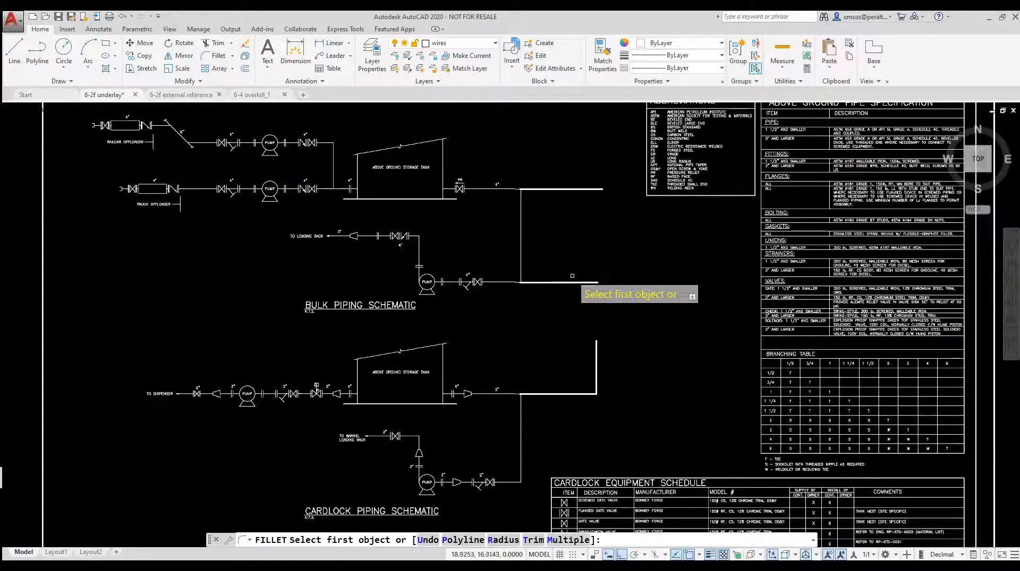
pyautogui.moveTo(578, 238)
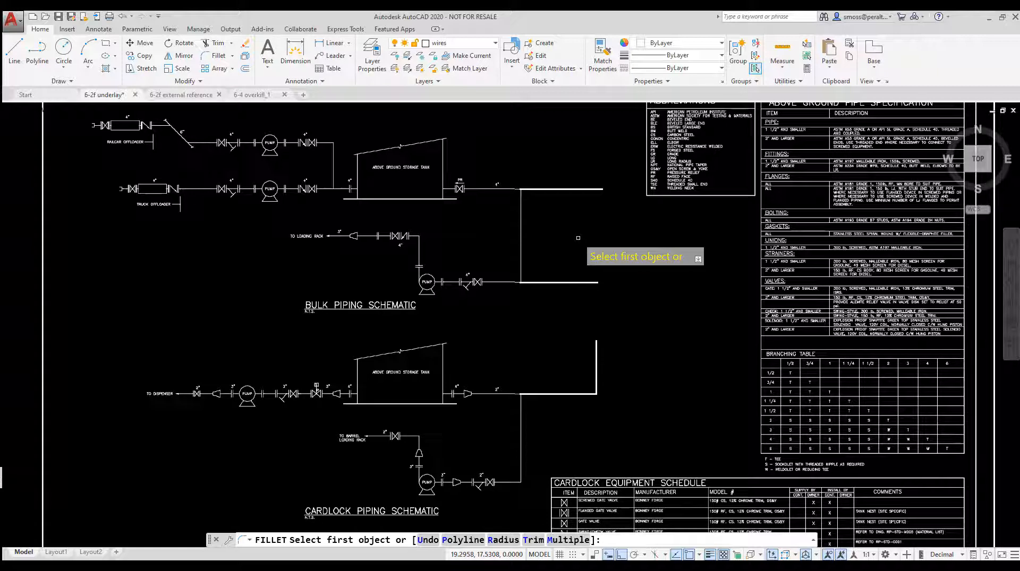
# - Set the fillet radius to 0.5 and pick the first branch line to round
pyautogui.rightClick(578, 238)
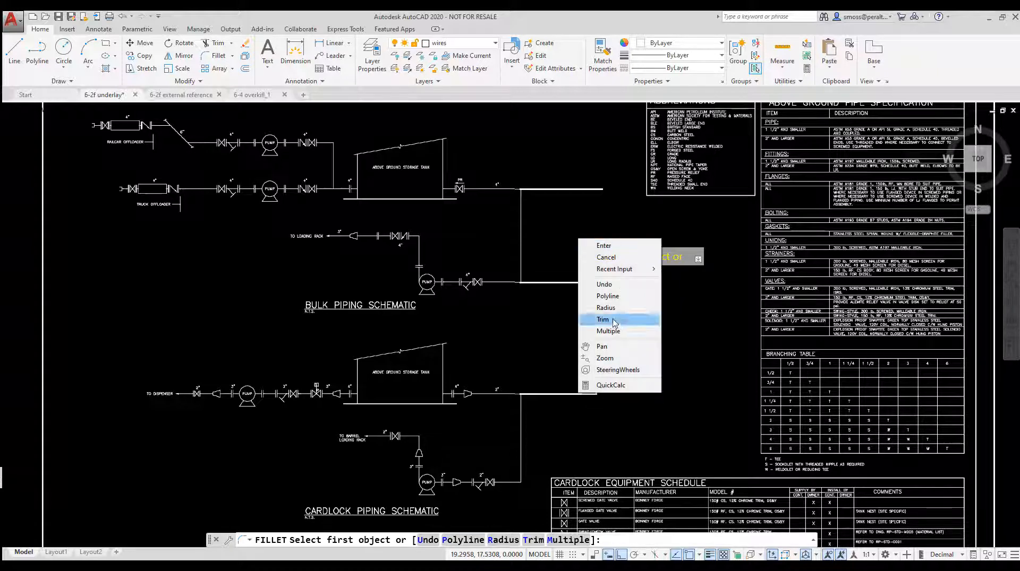
pyautogui.click(604, 308)
pyautogui.write('.5')
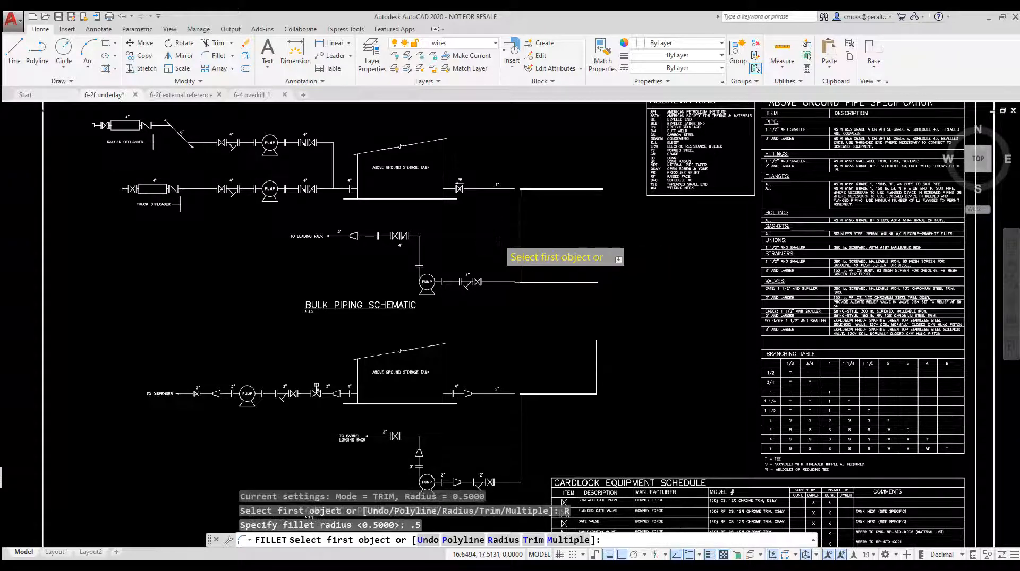
pyautogui.click(553, 283)
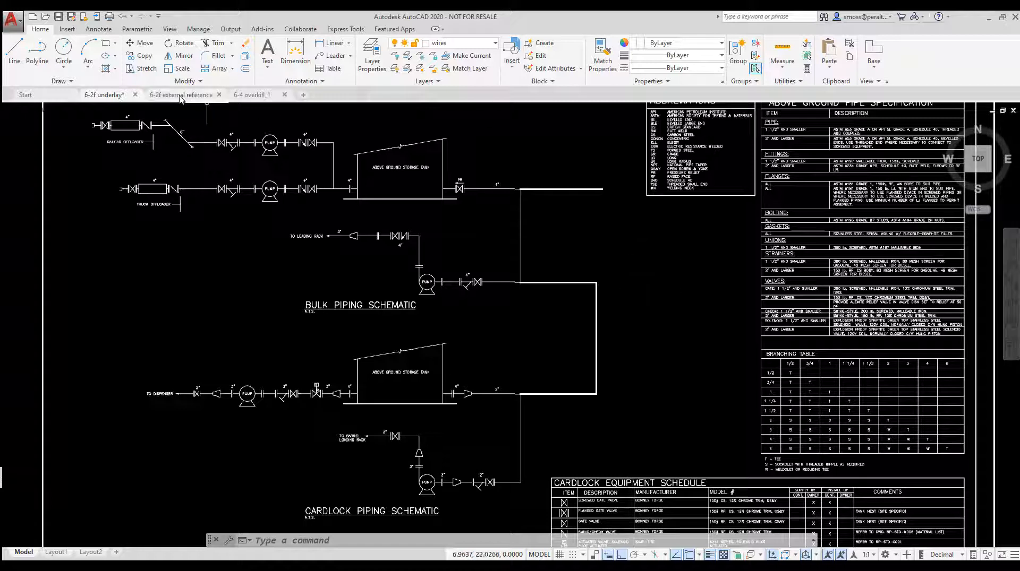
# - Bring up the file references list via XREF and start attaching a drawing
pyautogui.click(185, 95)
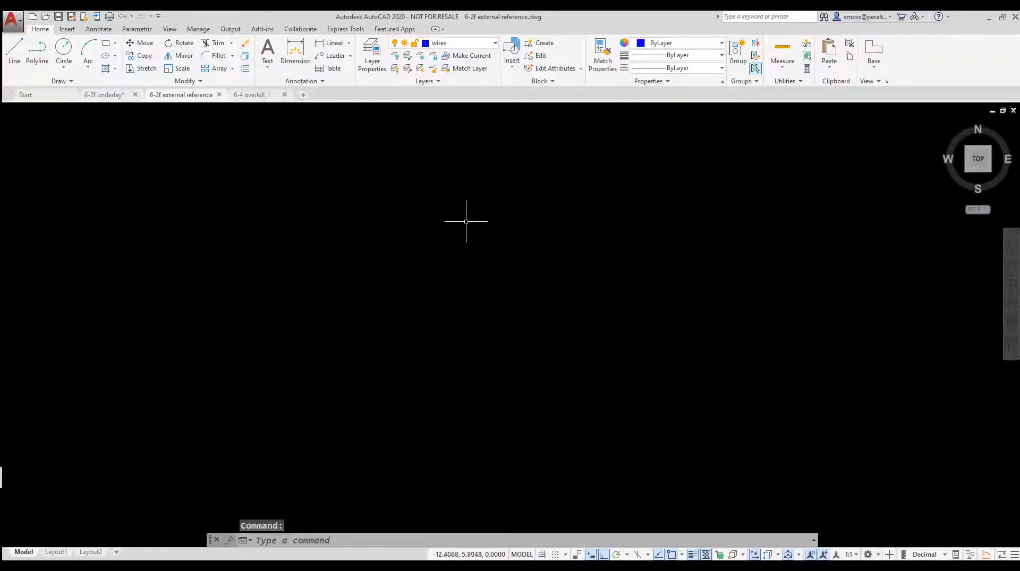
pyautogui.write('xre')
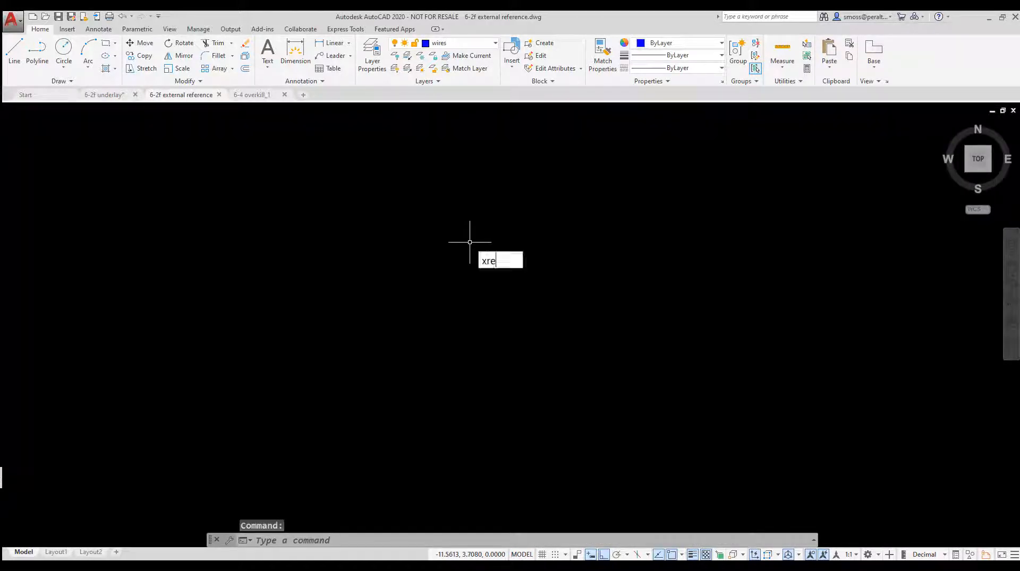
pyautogui.press('Return')
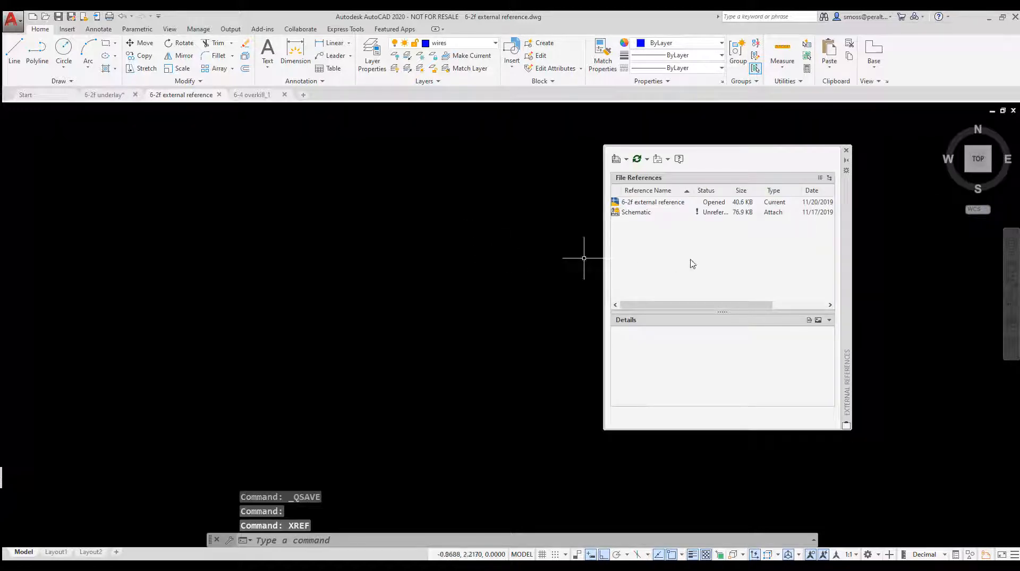
pyautogui.click(636, 213)
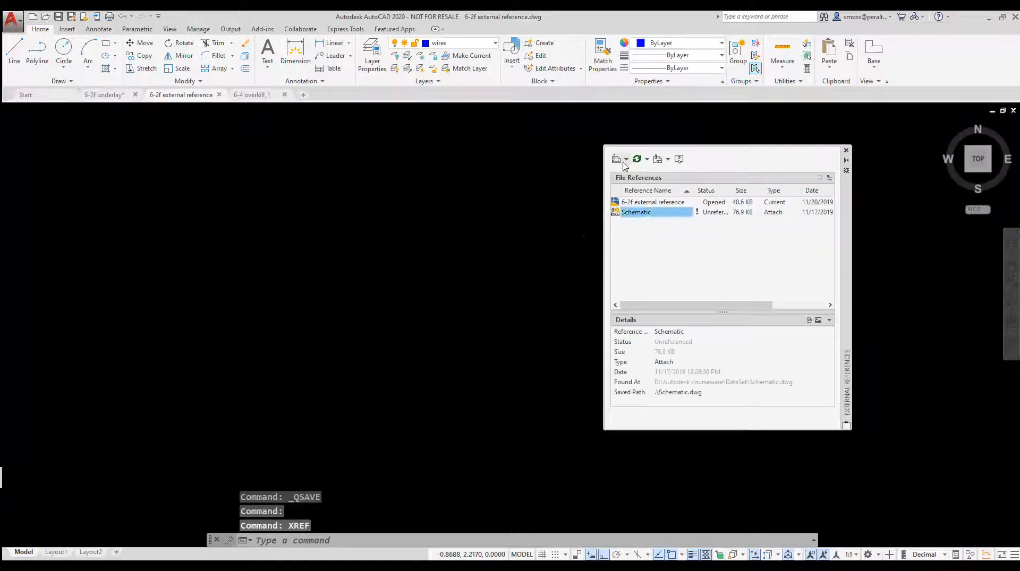
pyautogui.click(617, 158)
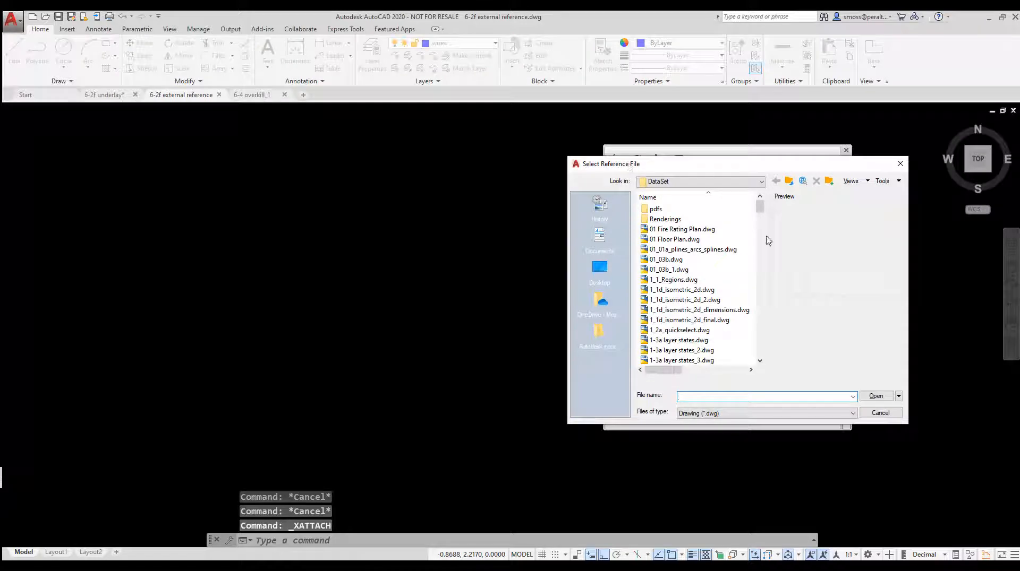
# - Attach Schematic.dwg as an xref at 0,0,0 with scale 1
pyautogui.scroll(-3)
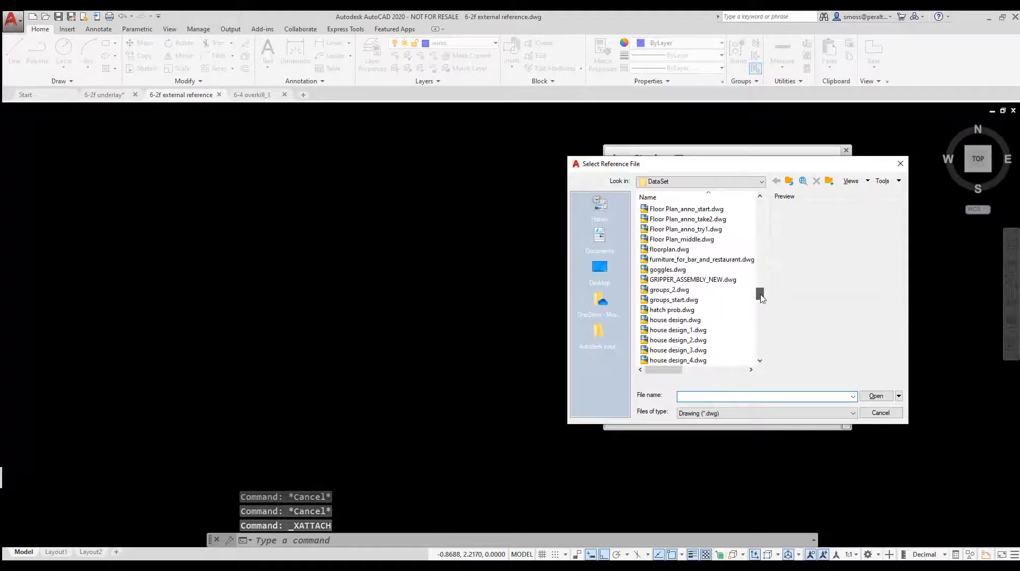
pyautogui.scroll(-3)
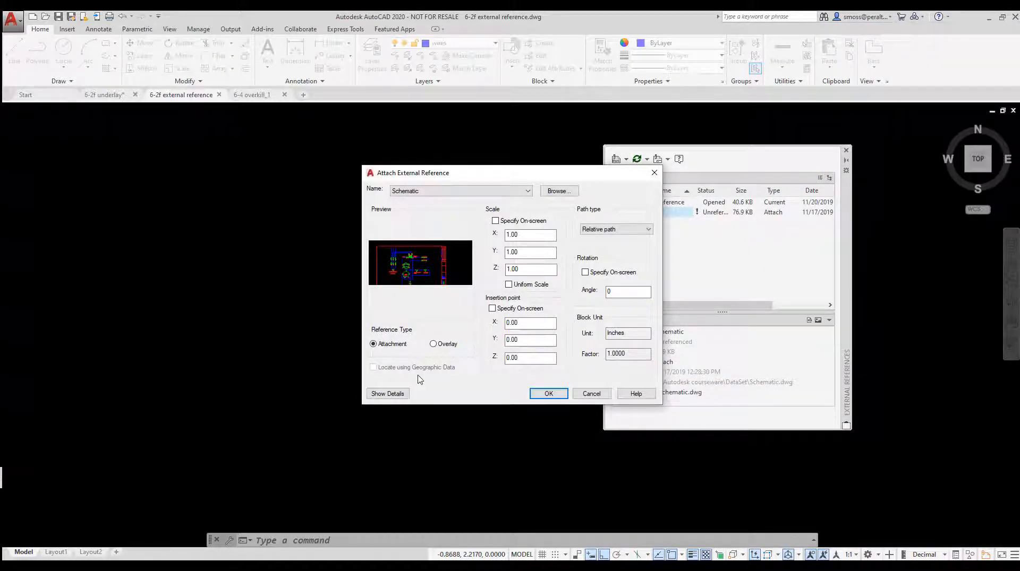
pyautogui.moveTo(549, 394)
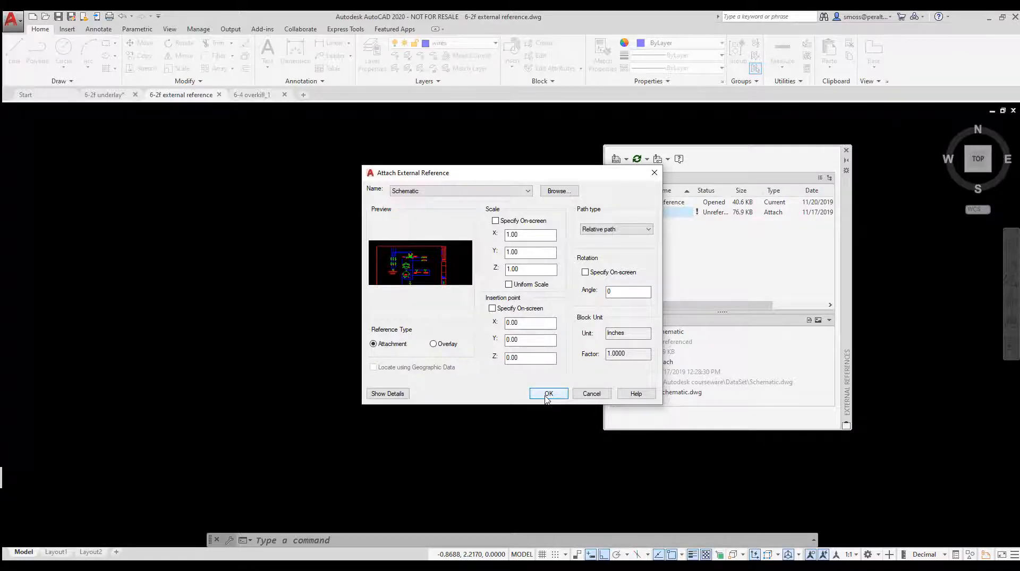
pyautogui.click(547, 394)
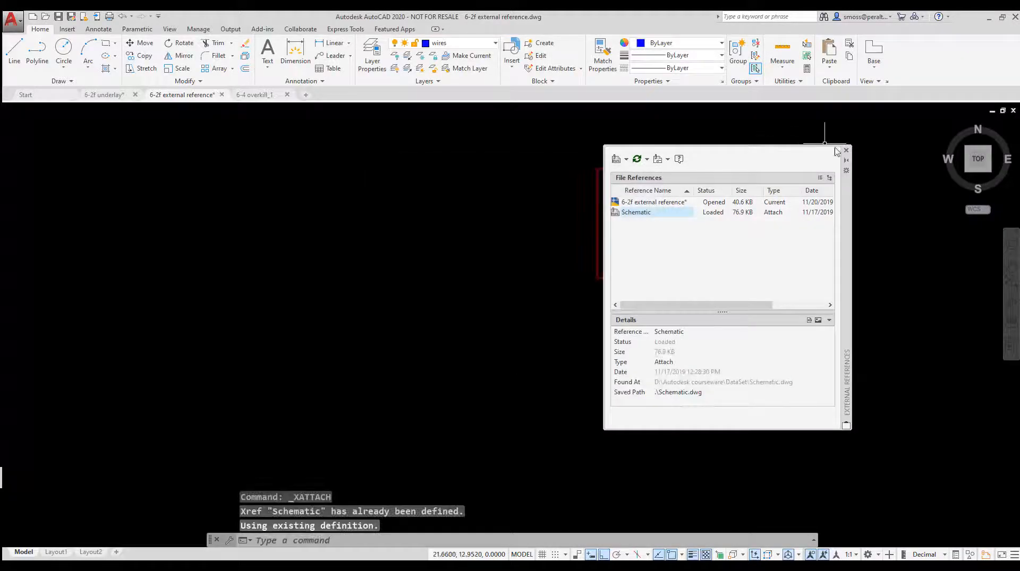
# - Close the references palette and extend both schematic wires to the right
pyautogui.click(845, 150)
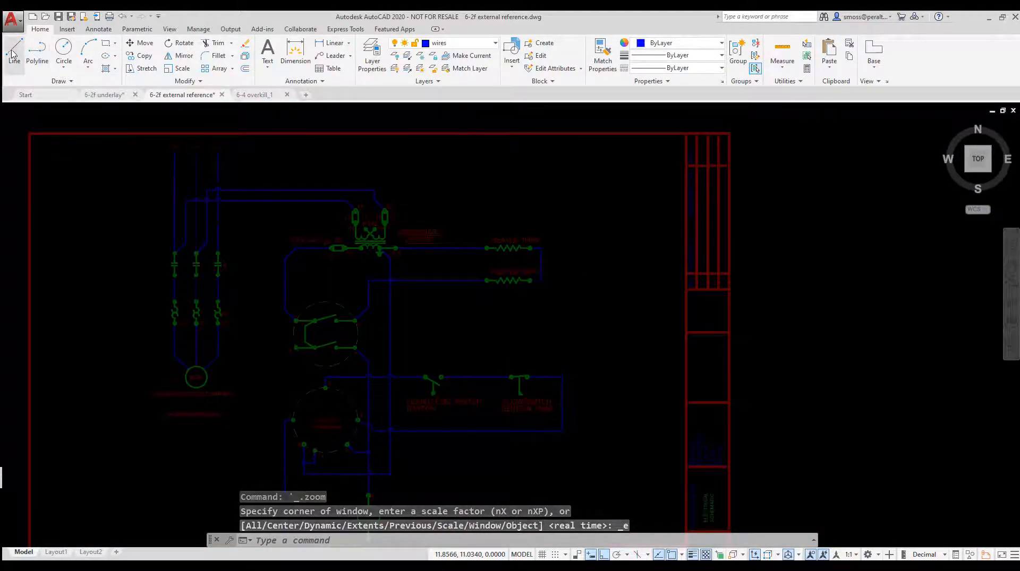
pyautogui.click(14, 52)
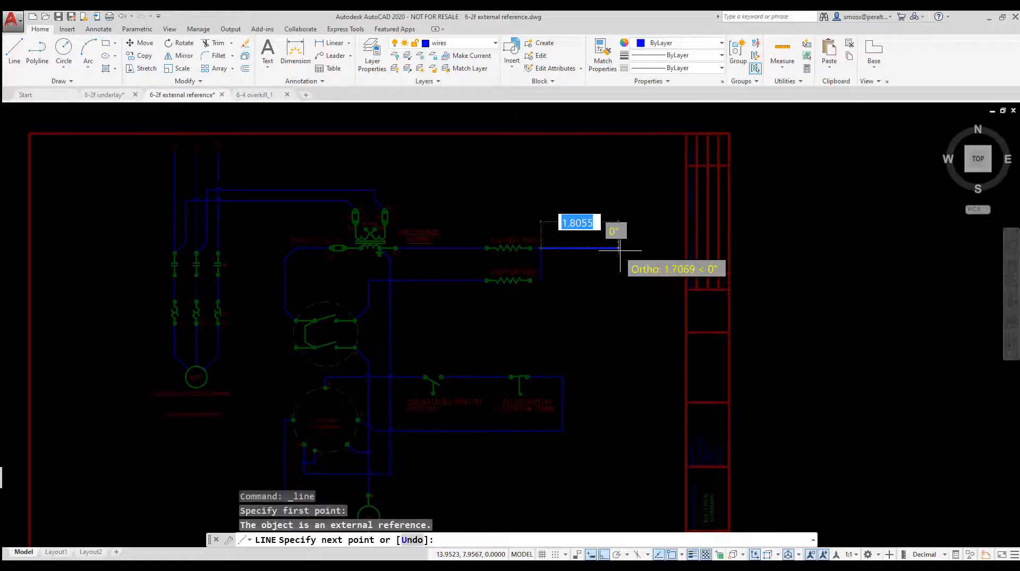
pyautogui.rightClick(615, 251)
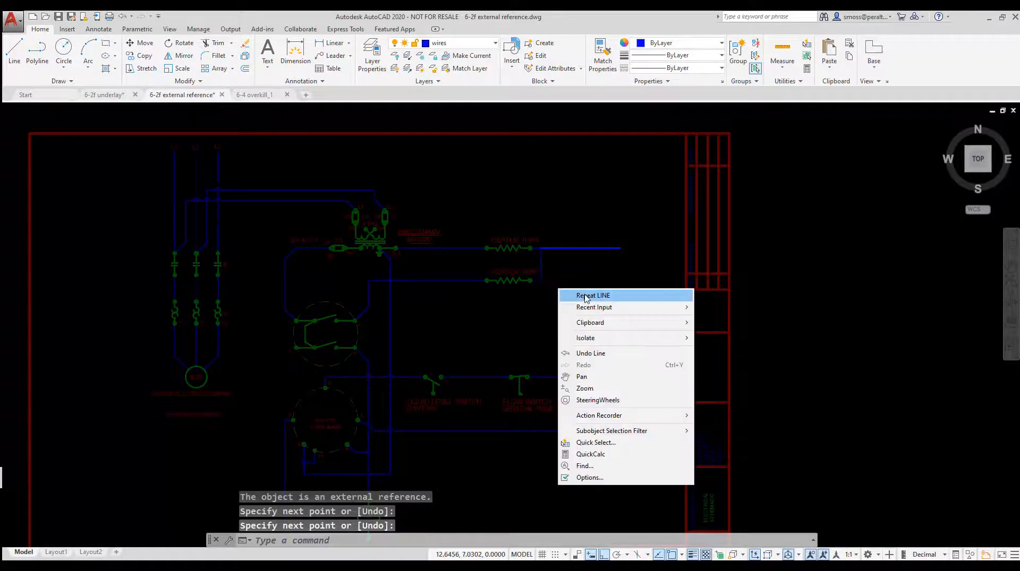
pyautogui.click(593, 295)
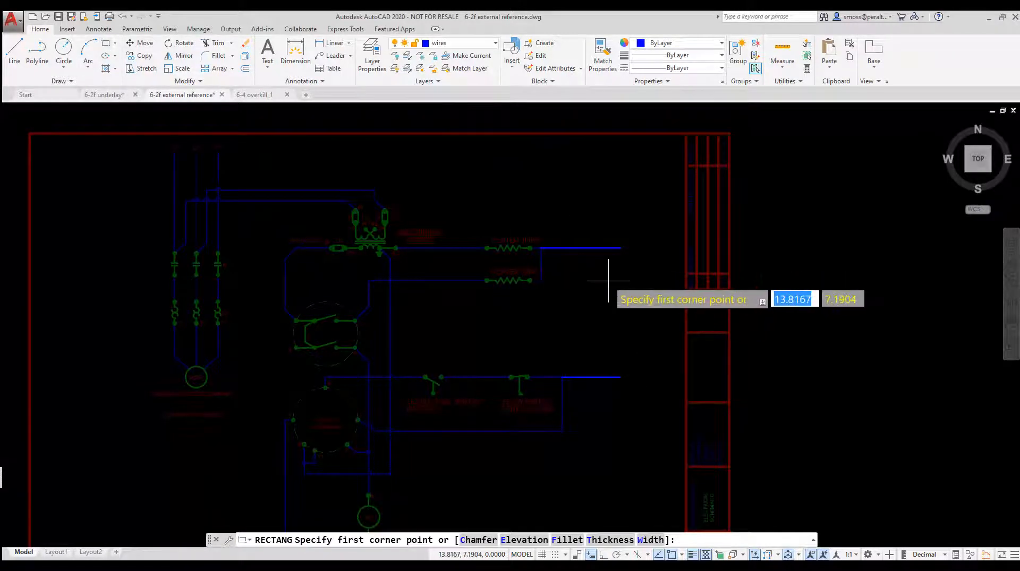
# - Draw a rectangle between the wires and a lead line from it
pyautogui.click(607, 280)
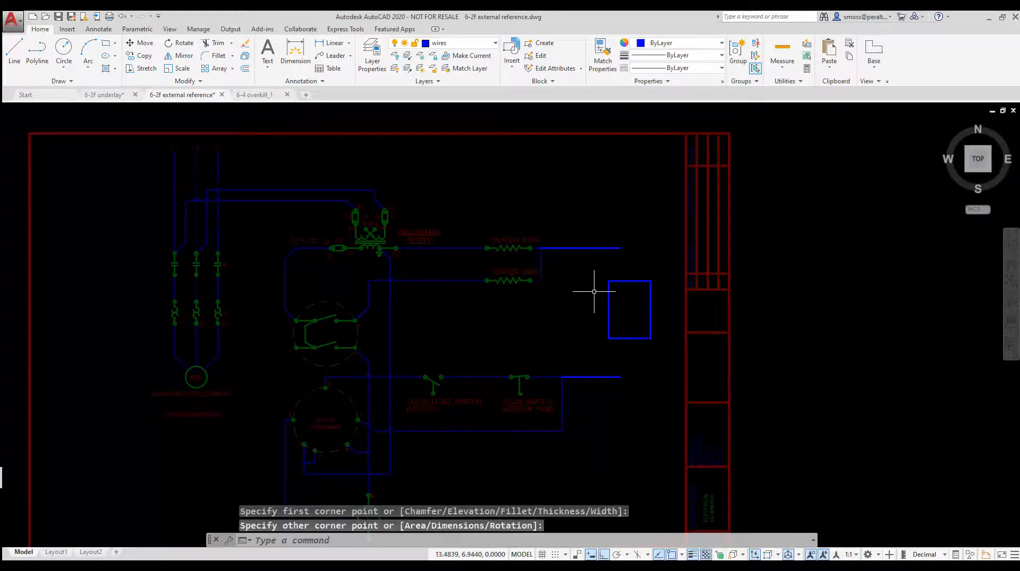
pyautogui.rightClick(593, 291)
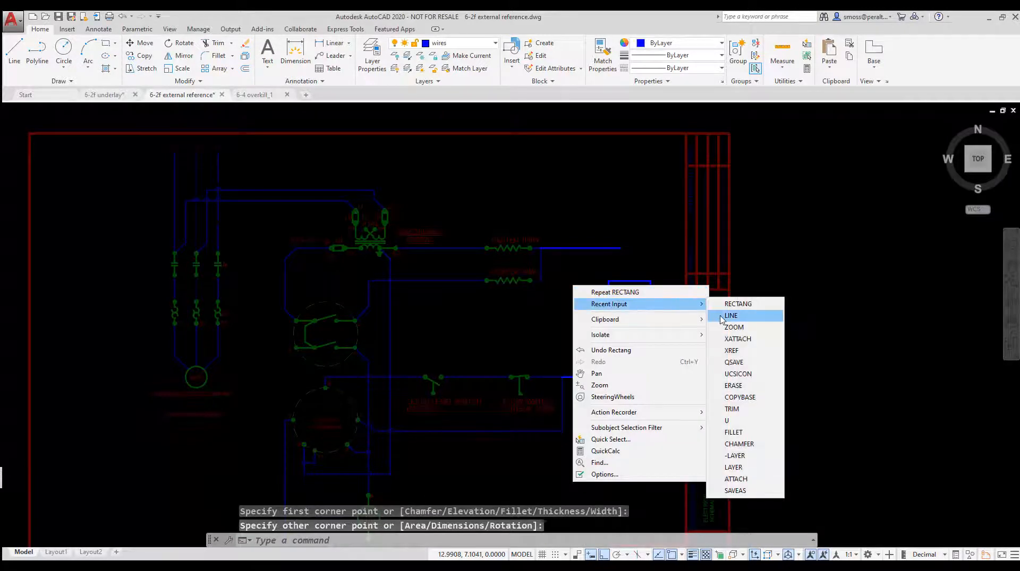
pyautogui.click(729, 316)
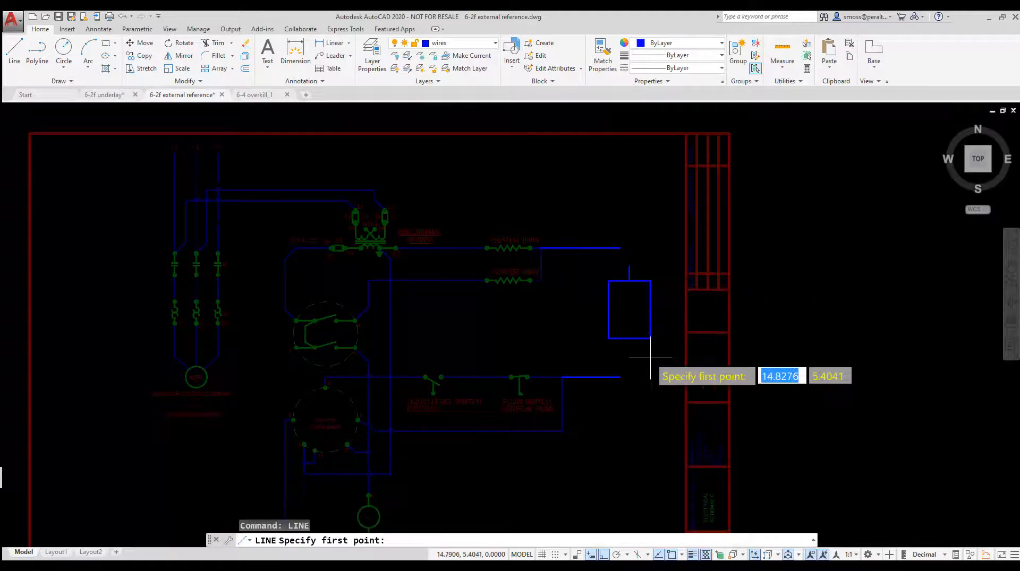
pyautogui.click(649, 356)
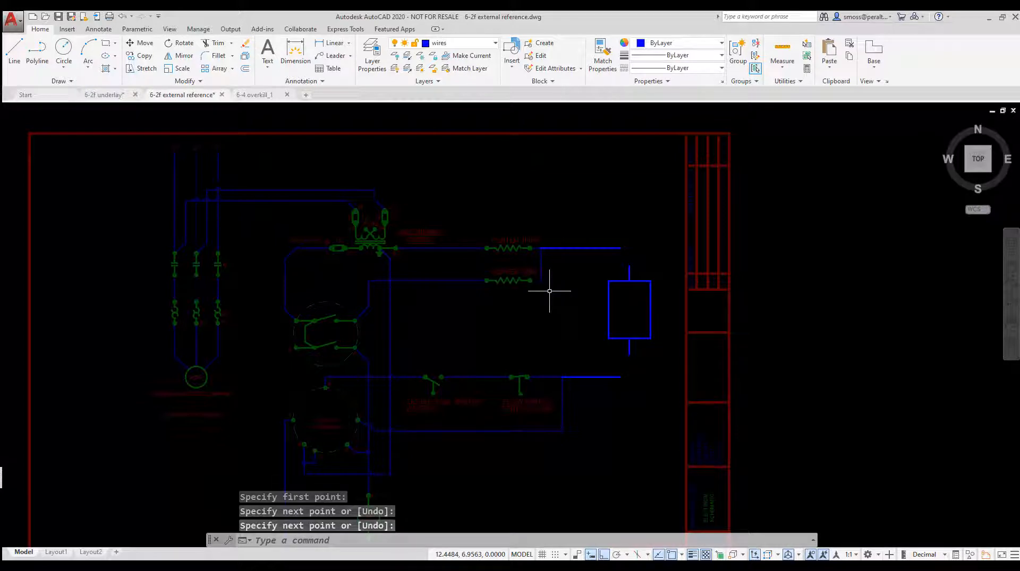
pyautogui.moveTo(415, 108)
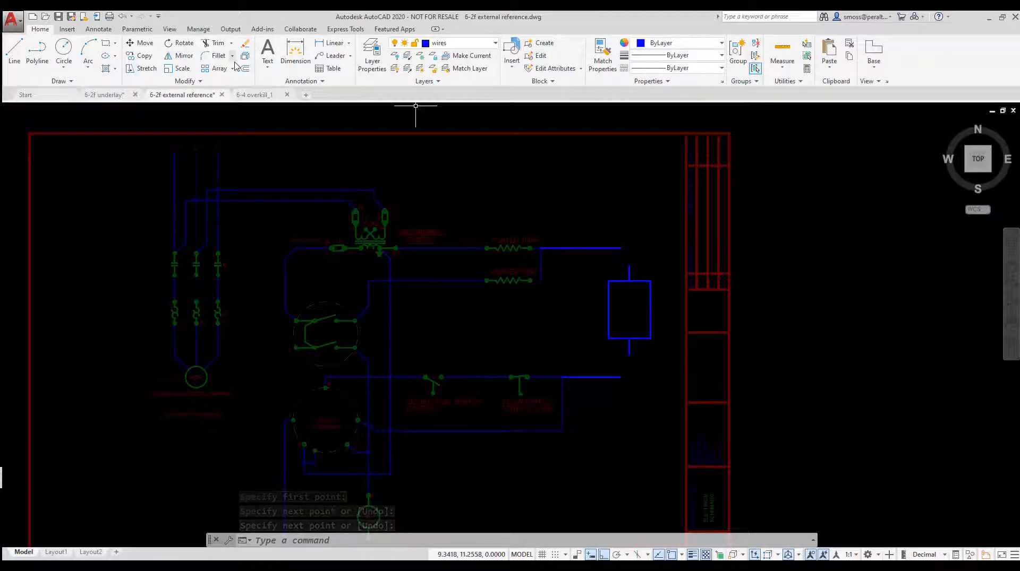
# - Switch to Chamfer and set its trim mode to leave corner lines untrimmed
pyautogui.click(231, 55)
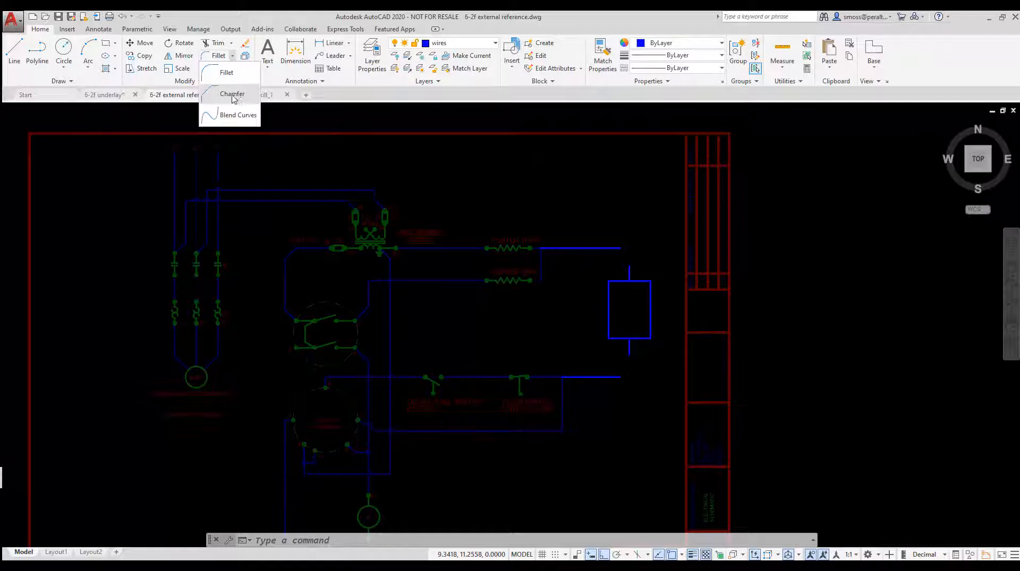
pyautogui.click(231, 93)
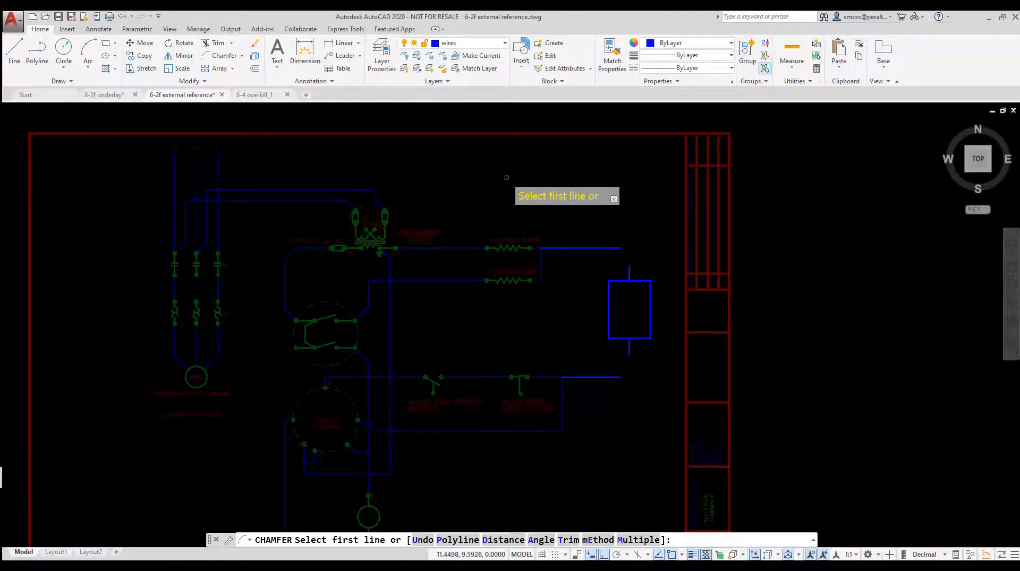
pyautogui.rightClick(505, 177)
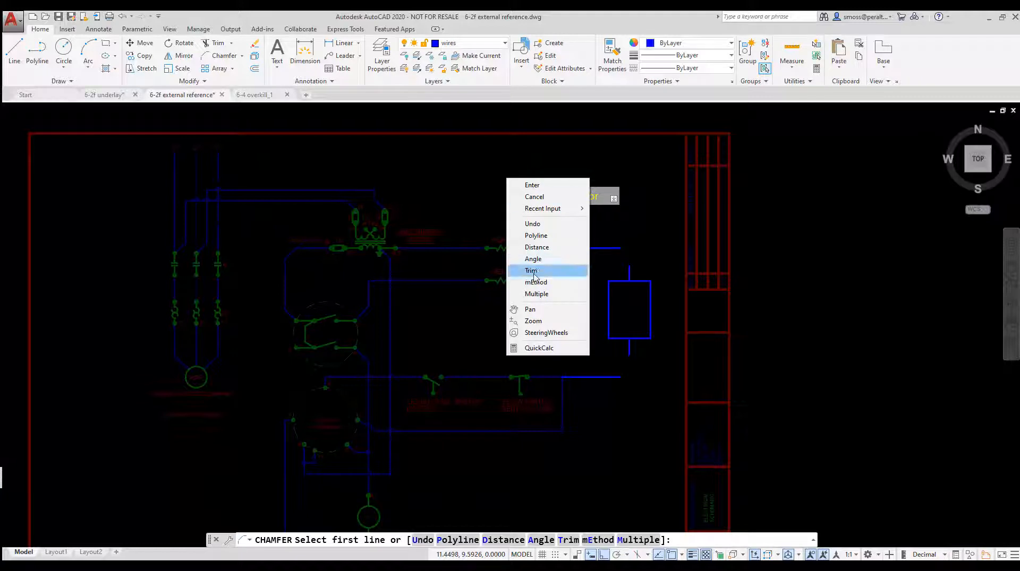
pyautogui.click(532, 271)
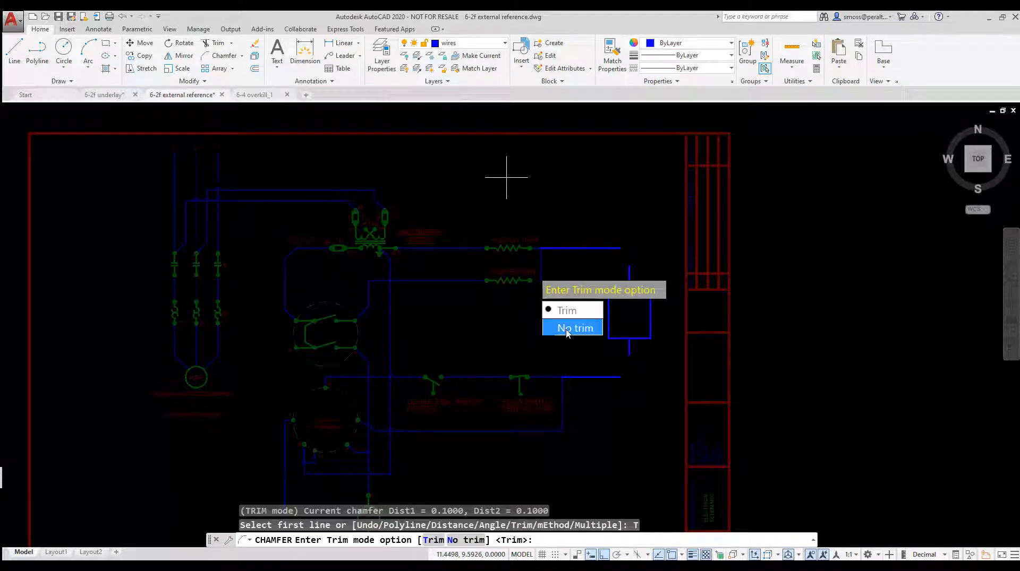
pyautogui.click(575, 327)
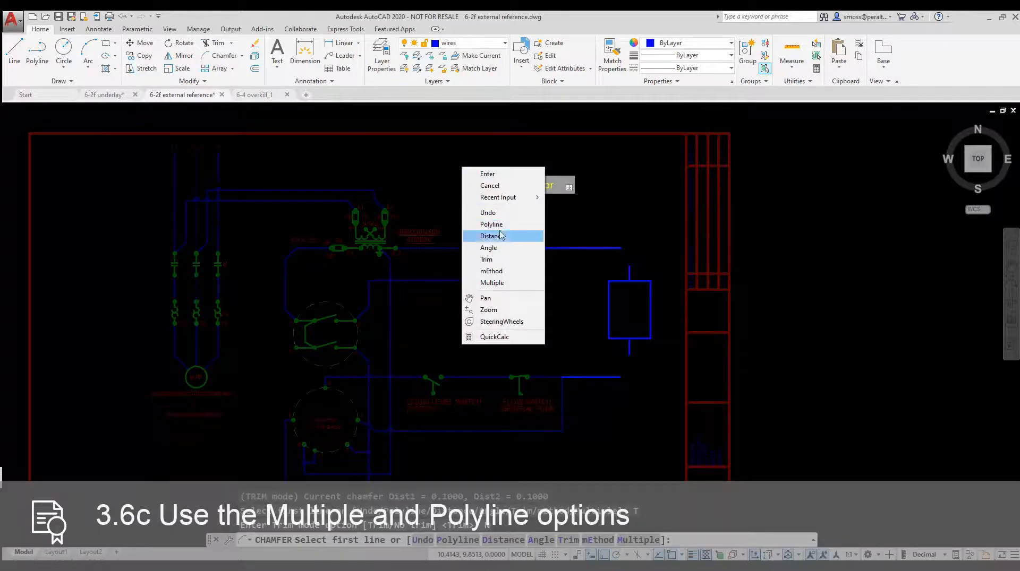
# - Choose the Polyline and Distance options to chamfer the whole rectangle at once
pyautogui.click(491, 224)
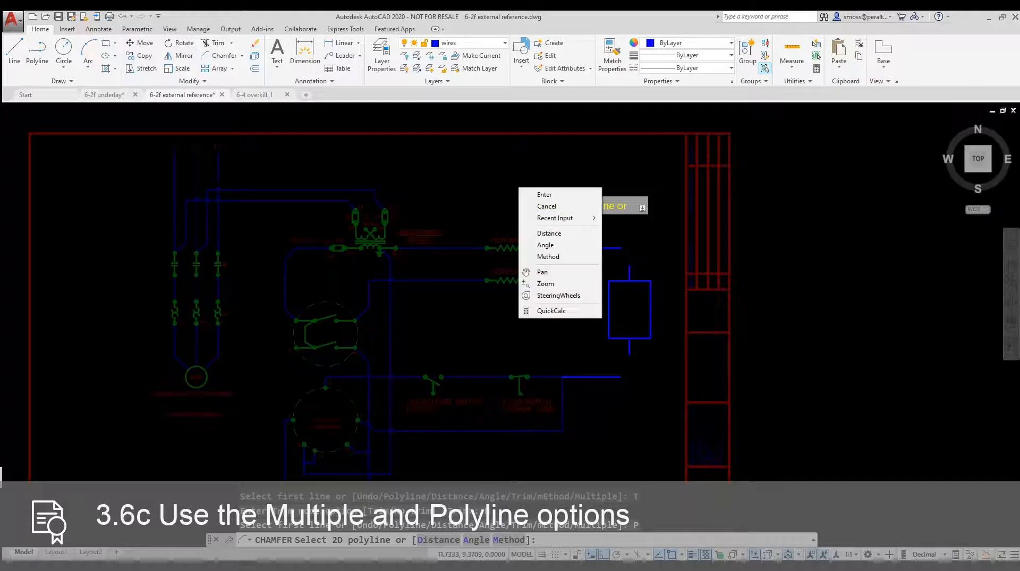
pyautogui.click(549, 233)
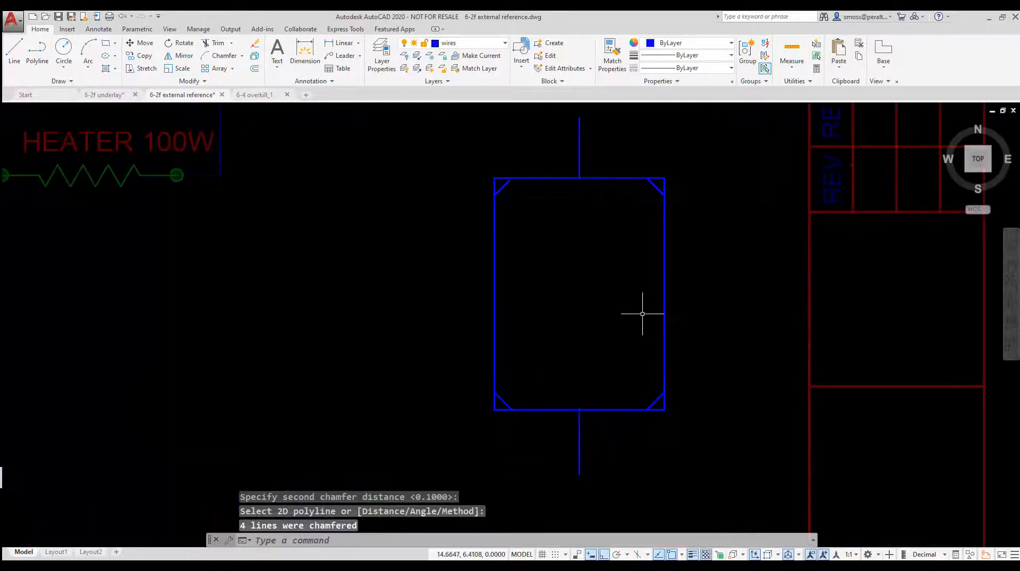
pyautogui.moveTo(592, 273)
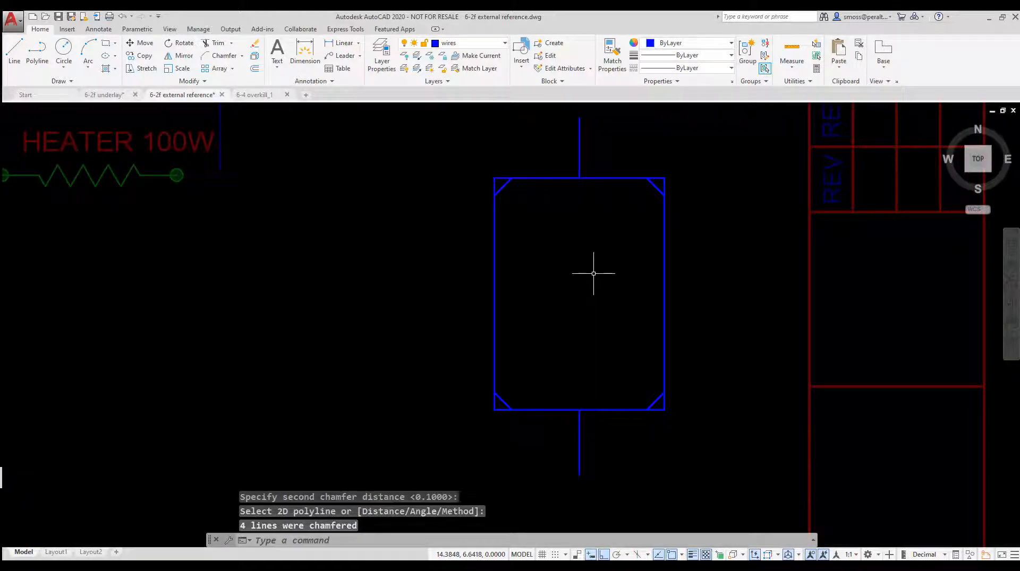
pyautogui.moveTo(587, 265)
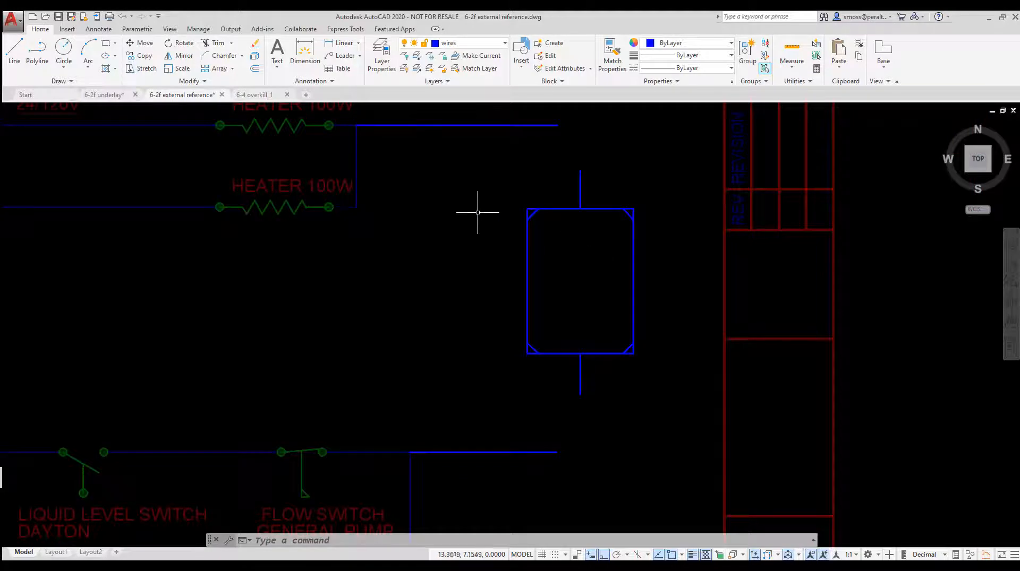
# - Restart Chamfer with Trim on and Multiple mode for the rectangle's corners
pyautogui.rightClick(478, 212)
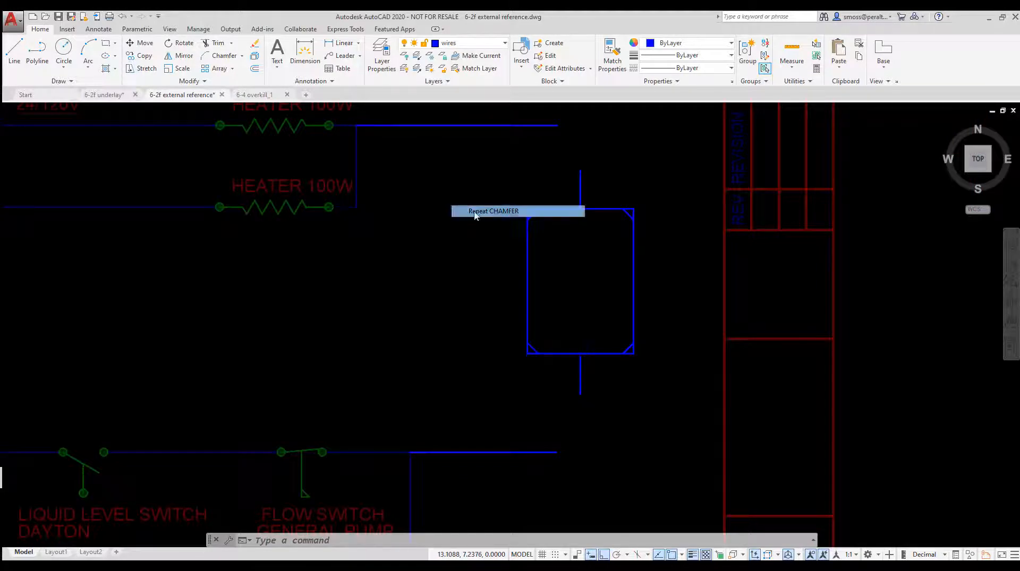
pyautogui.click(493, 211)
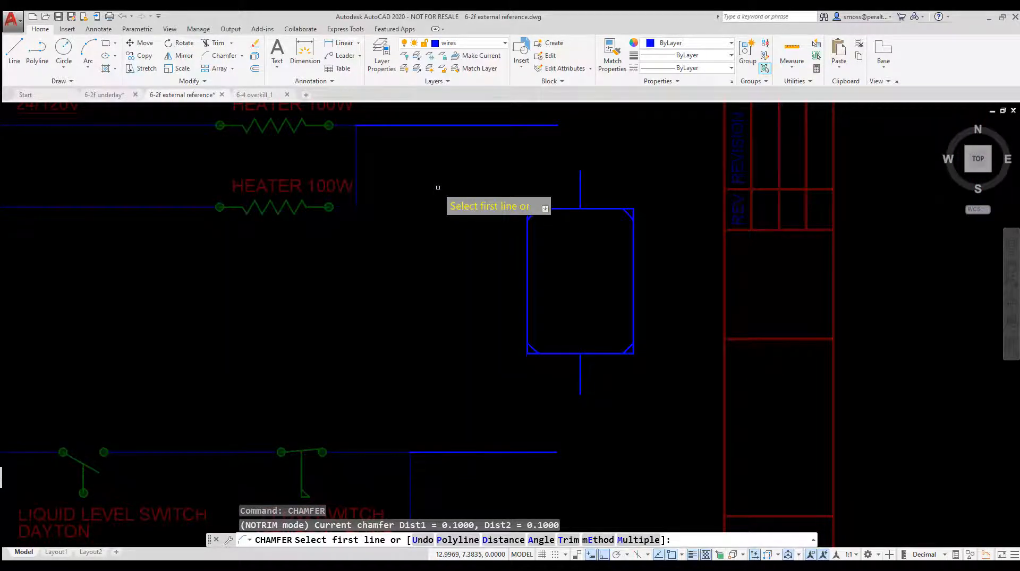
pyautogui.rightClick(438, 188)
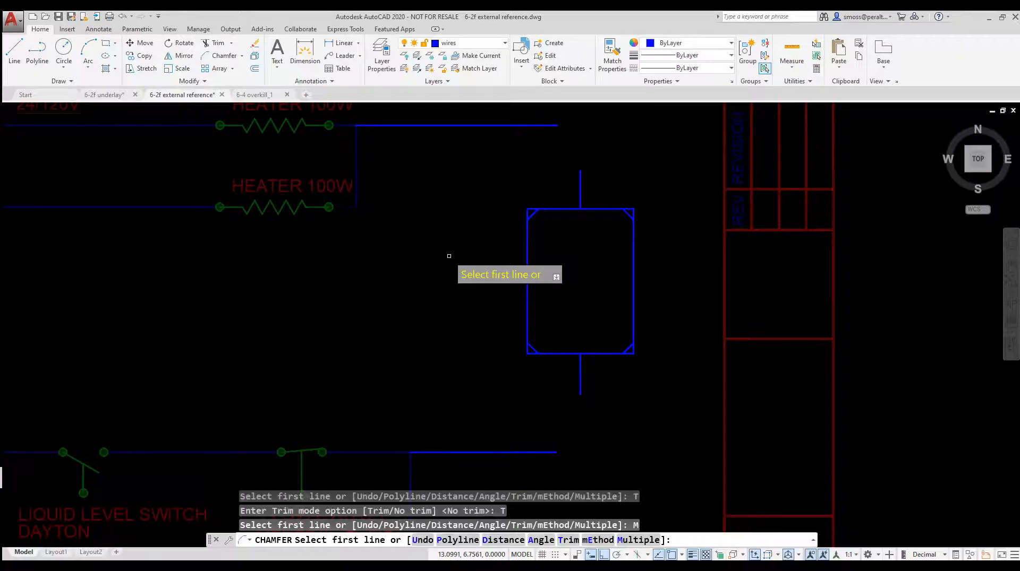
pyautogui.moveTo(483, 190)
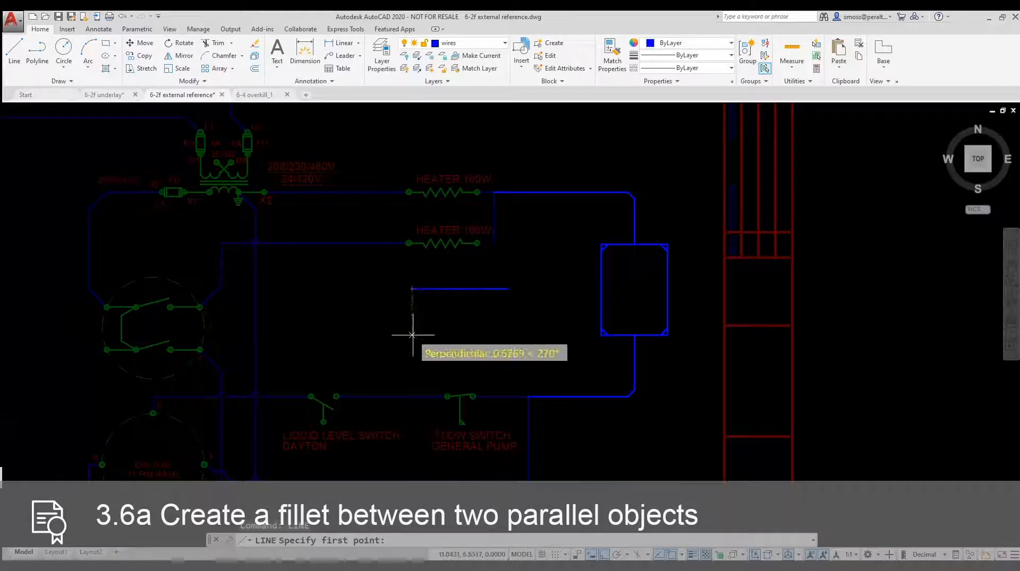
# - Finish the parallel lines and fillet both ends in Multiple mode into a rounded slot
pyautogui.click(411, 334)
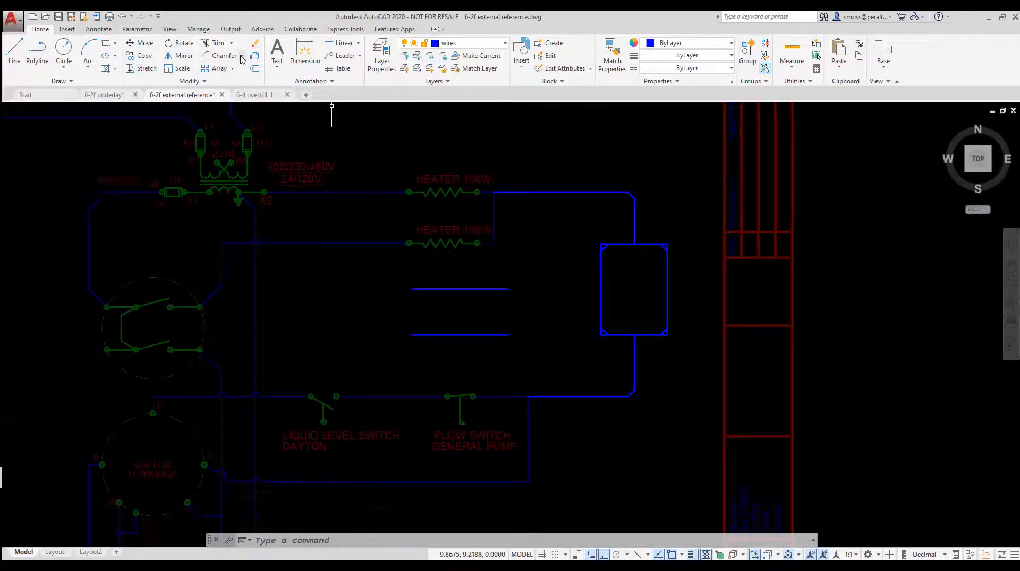
pyautogui.click(224, 55)
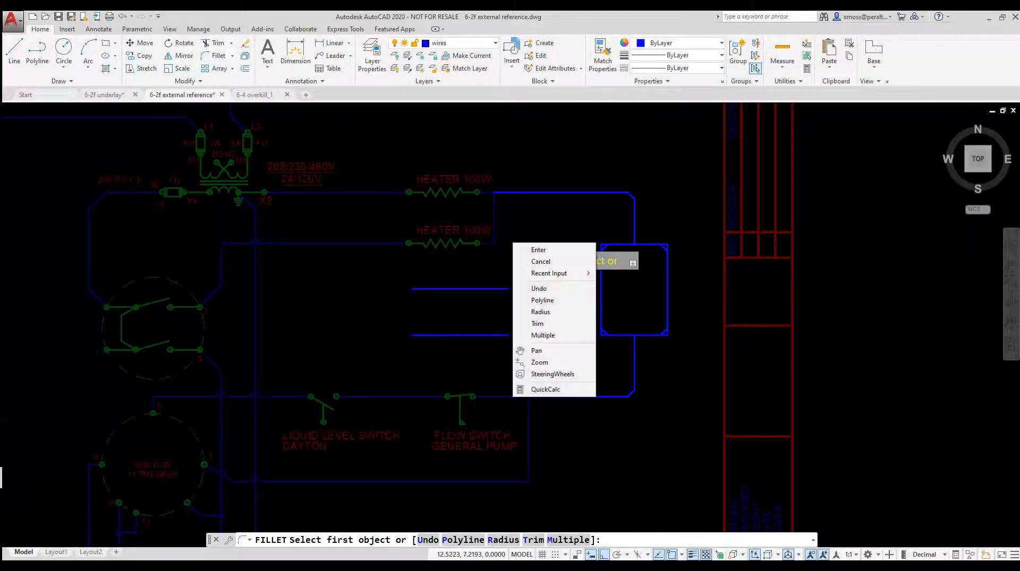
pyautogui.click(542, 335)
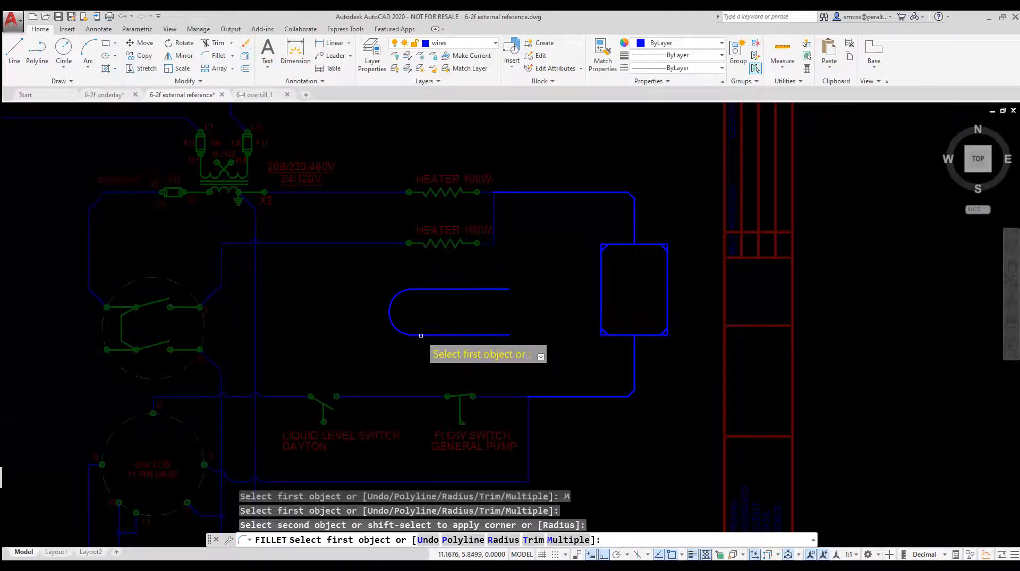
pyautogui.click(456, 289)
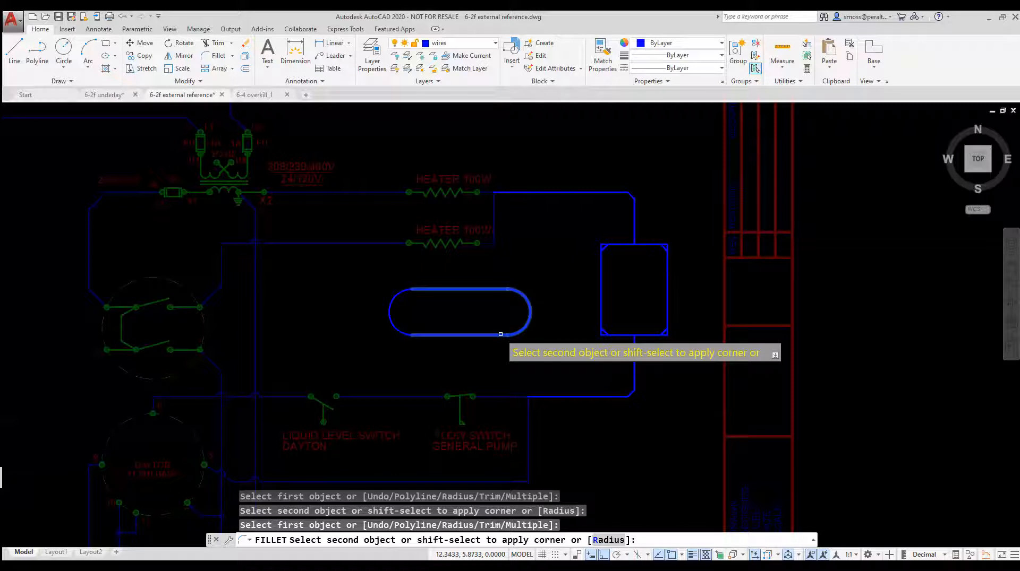
pyautogui.rightClick(549, 277)
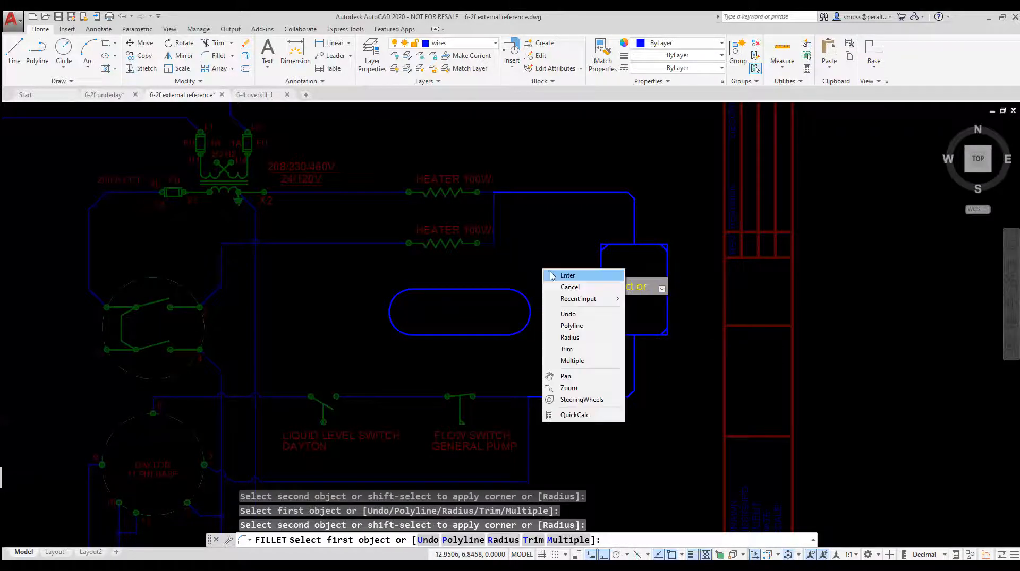
pyautogui.click(567, 275)
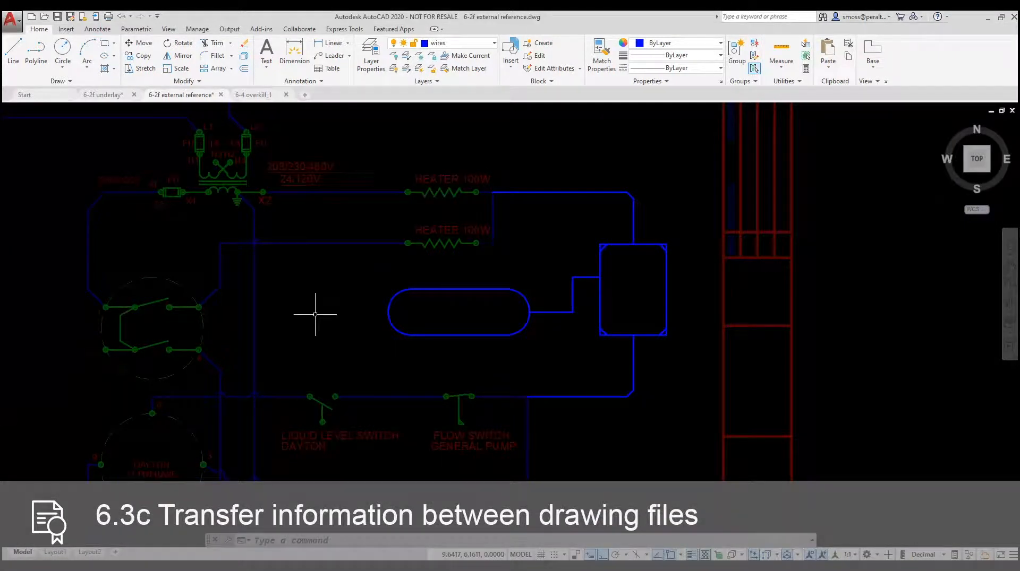
pyautogui.moveTo(621, 273)
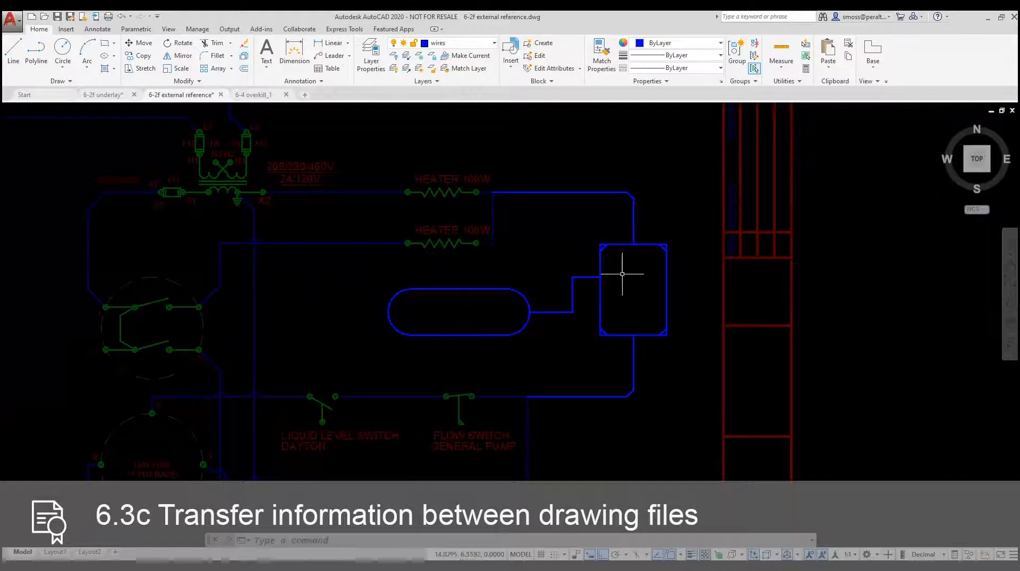
# - Copy the chamfered rectangle with its corner as base point
pyautogui.click(632, 291)
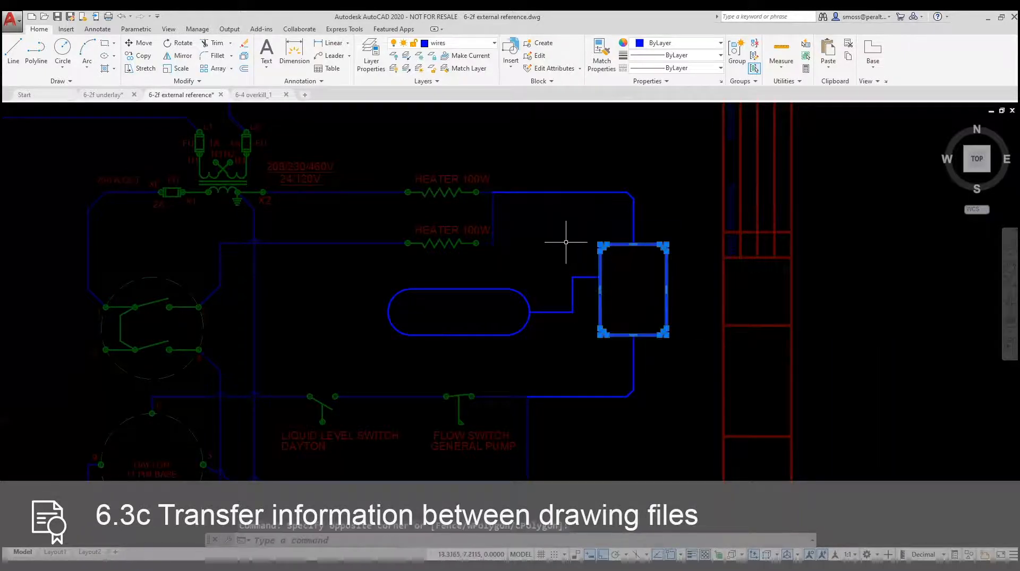
pyautogui.rightClick(566, 242)
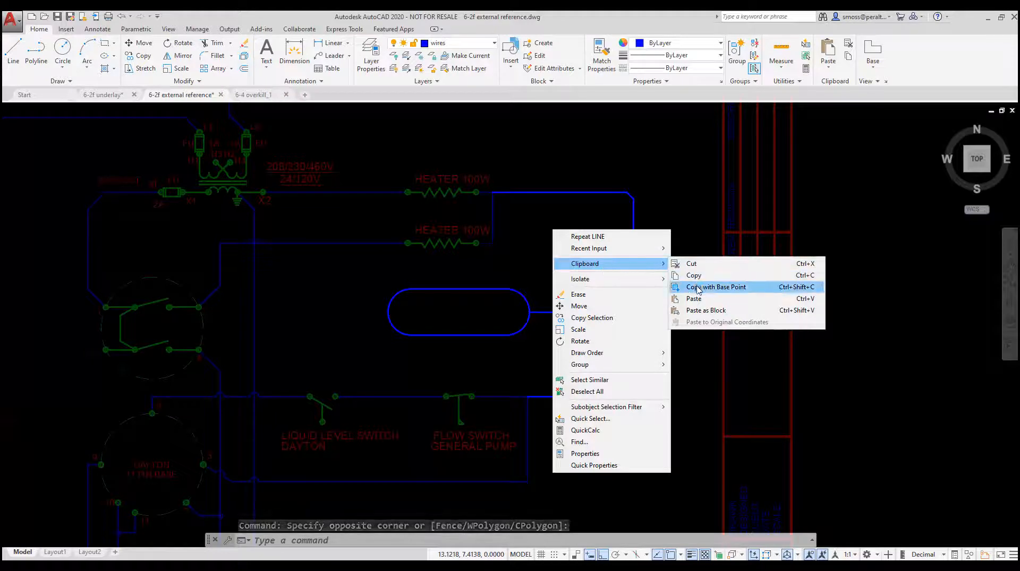
pyautogui.click(715, 287)
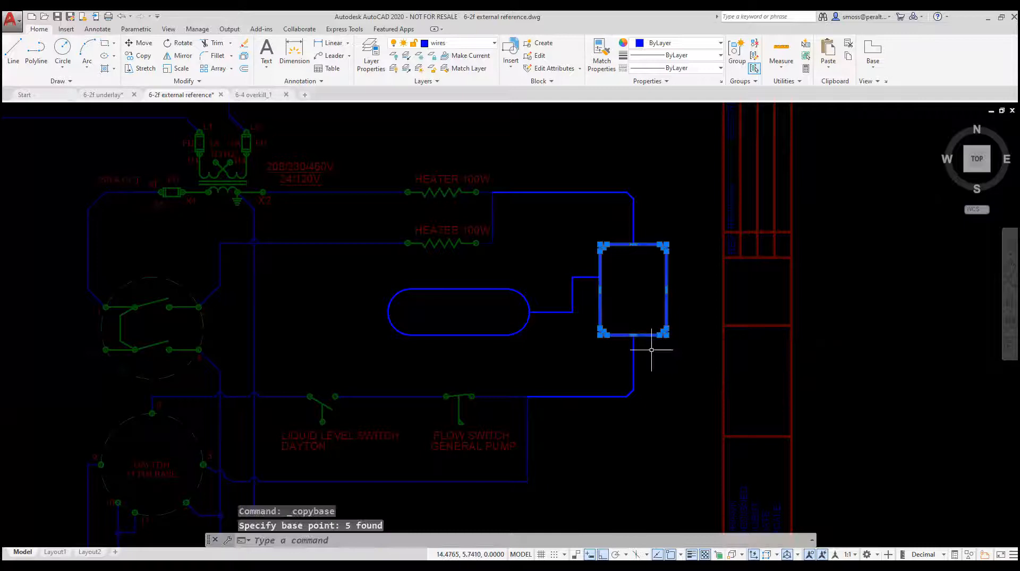
pyautogui.moveTo(653, 355)
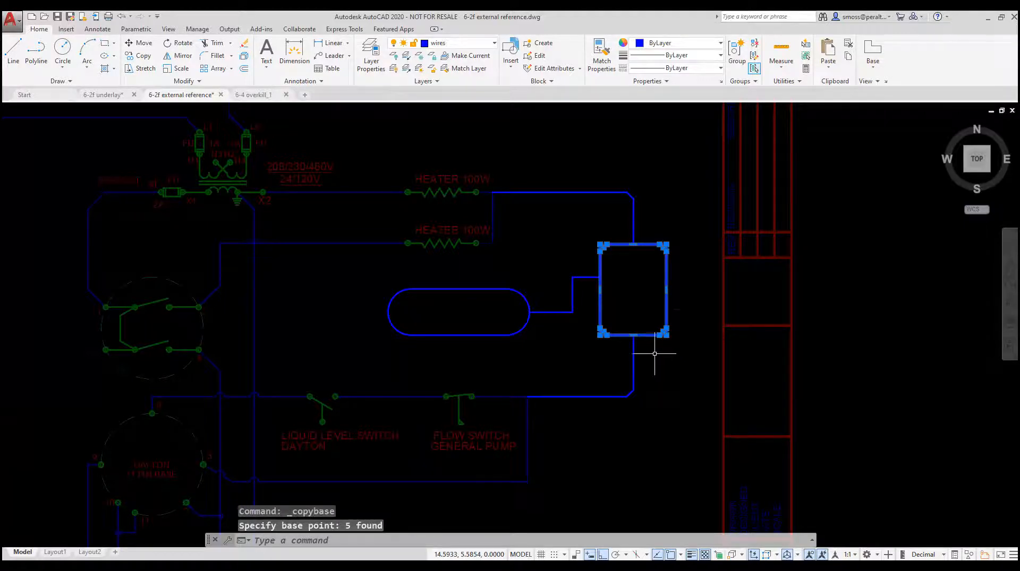
pyautogui.click(101, 94)
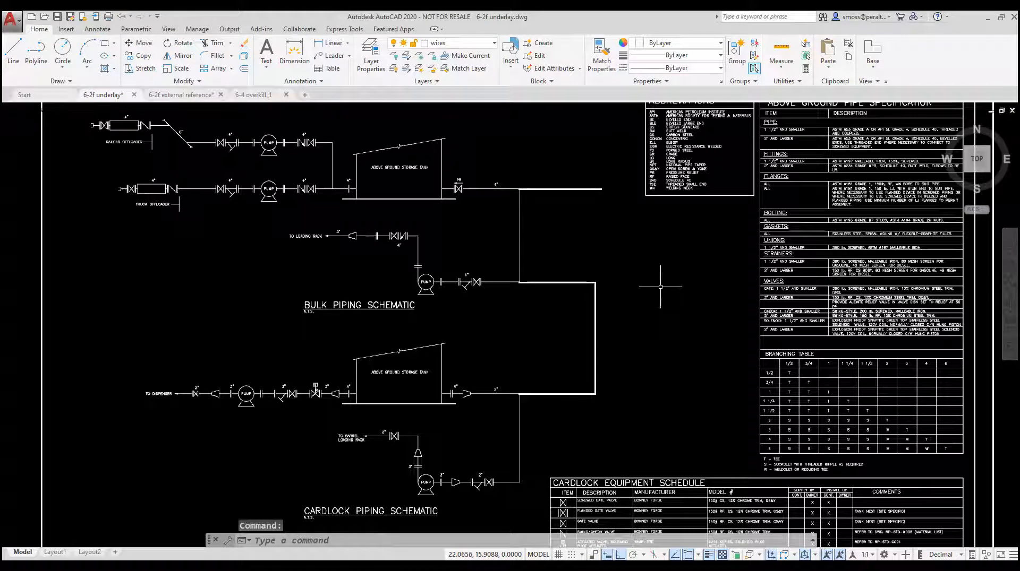
pyautogui.moveTo(647, 282)
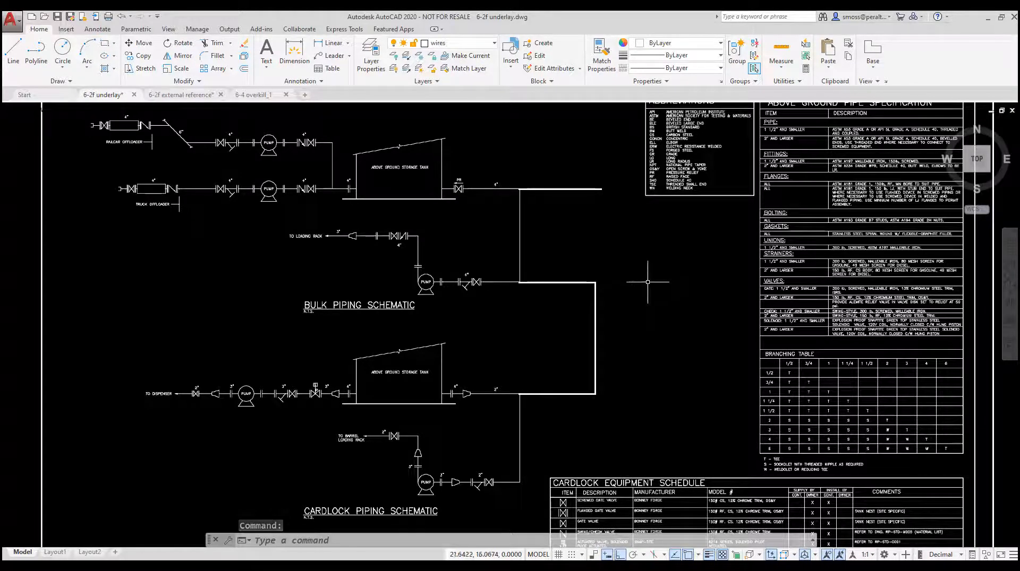
# - Paste the chamfered rectangle into the 6-2f underlay drawing beside the piping lines
pyautogui.rightClick(647, 282)
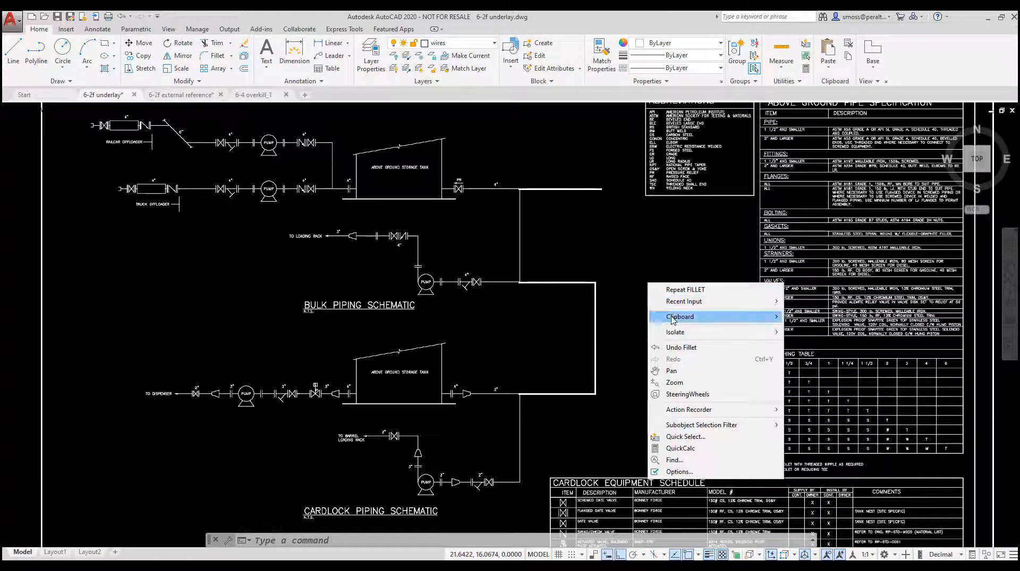
pyautogui.click(680, 317)
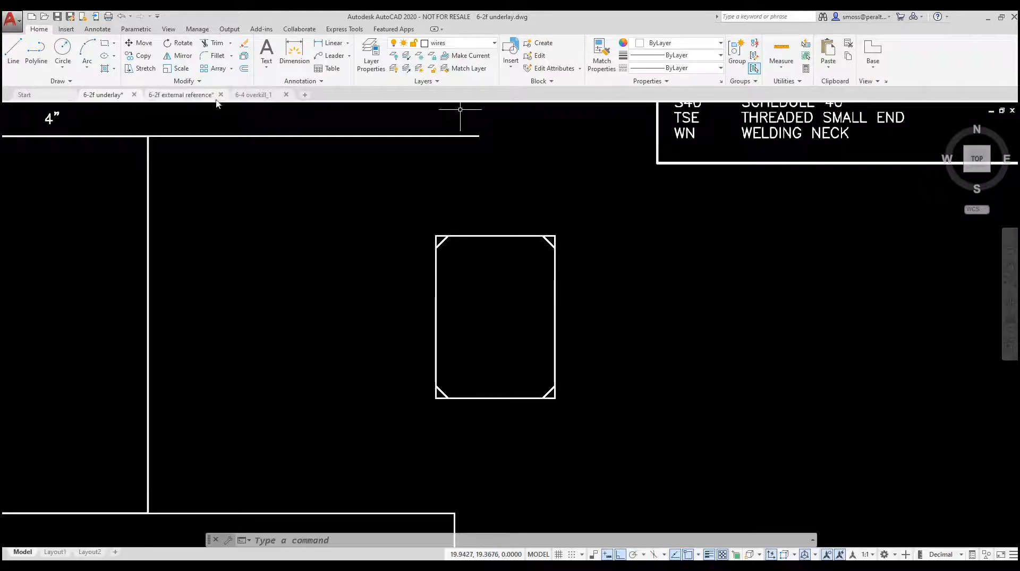
# - Run OVERKILL on all objects in 6-4 overkill_1, removing 1 duplicate and 135 overlapping objects
pyautogui.click(254, 94)
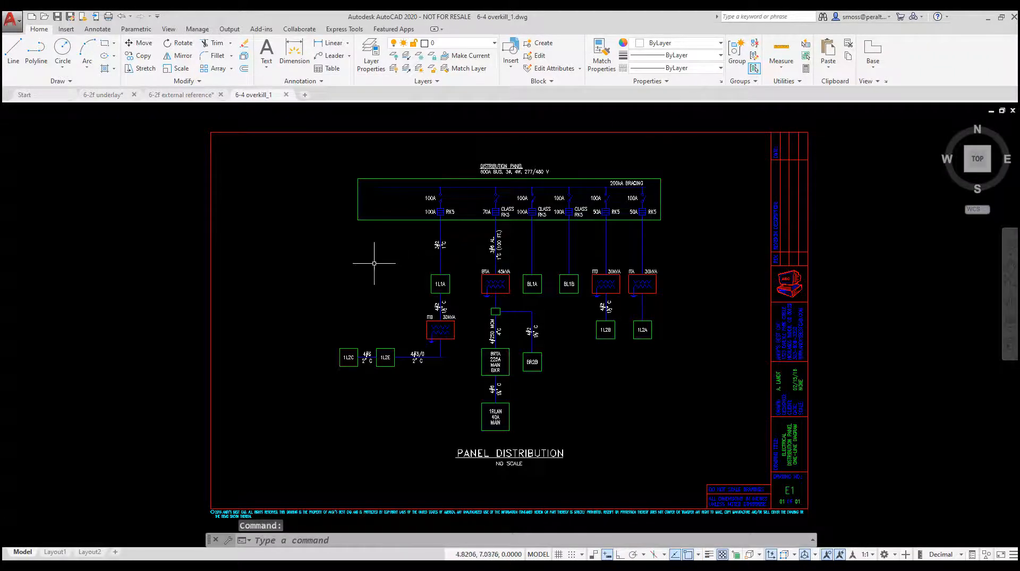
pyautogui.write('OV')
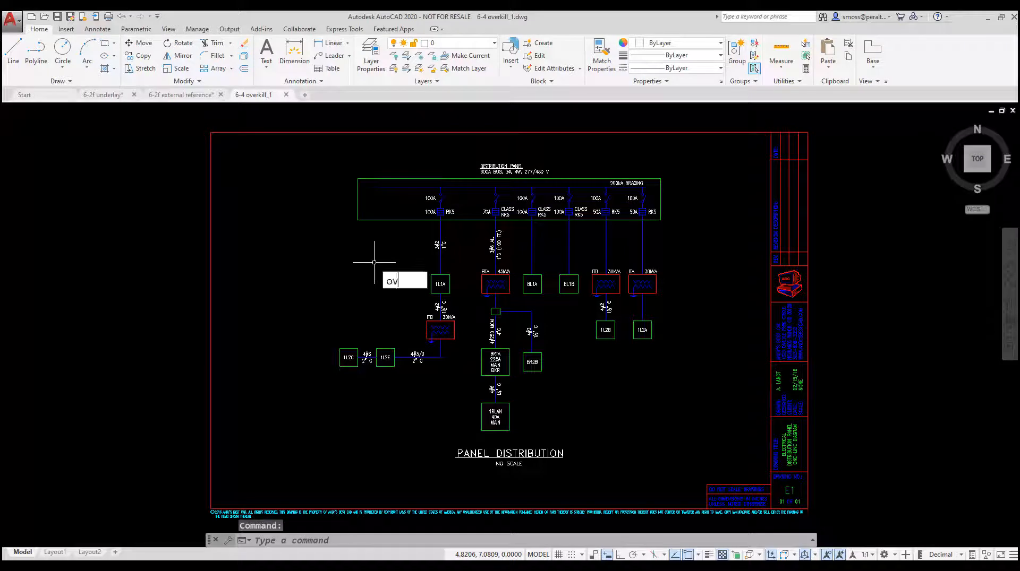
pyautogui.press('Return')
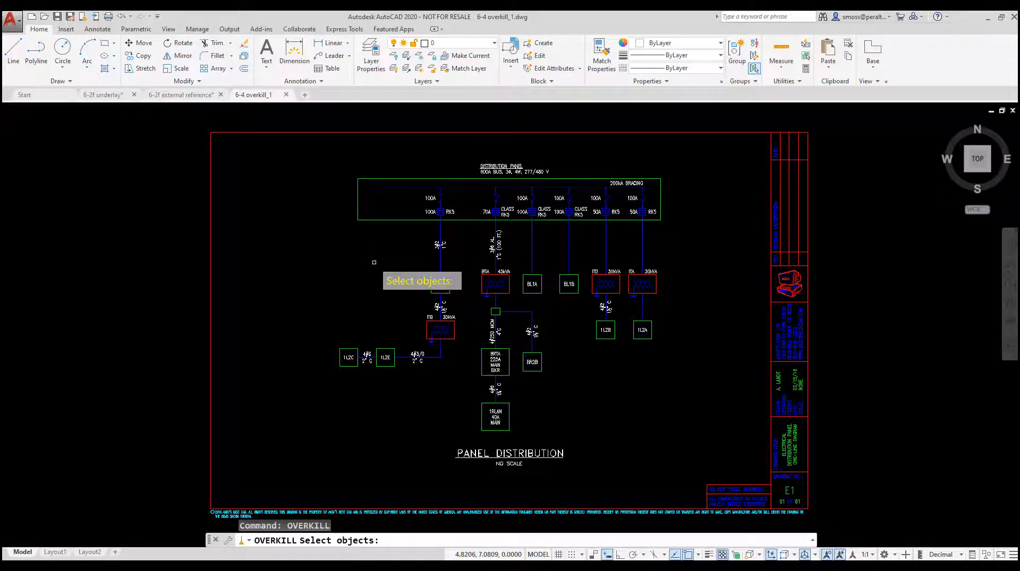
pyautogui.write('all')
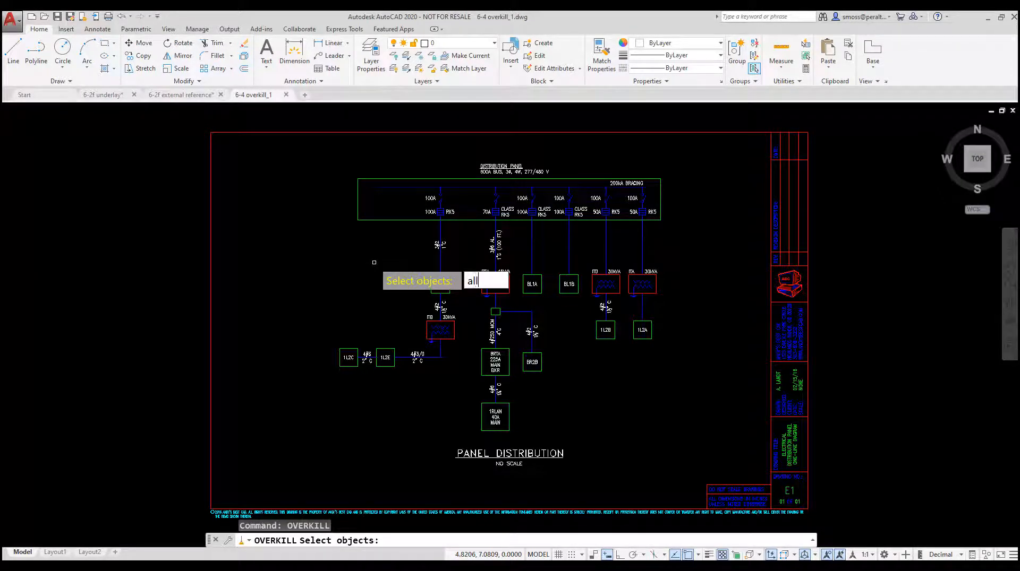
pyautogui.press('Return')
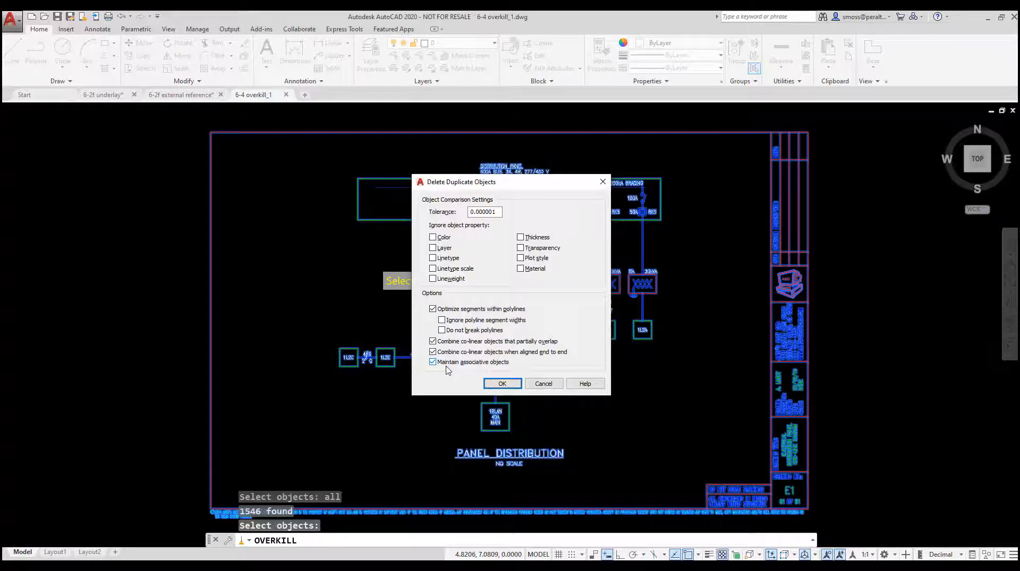
pyautogui.click(502, 383)
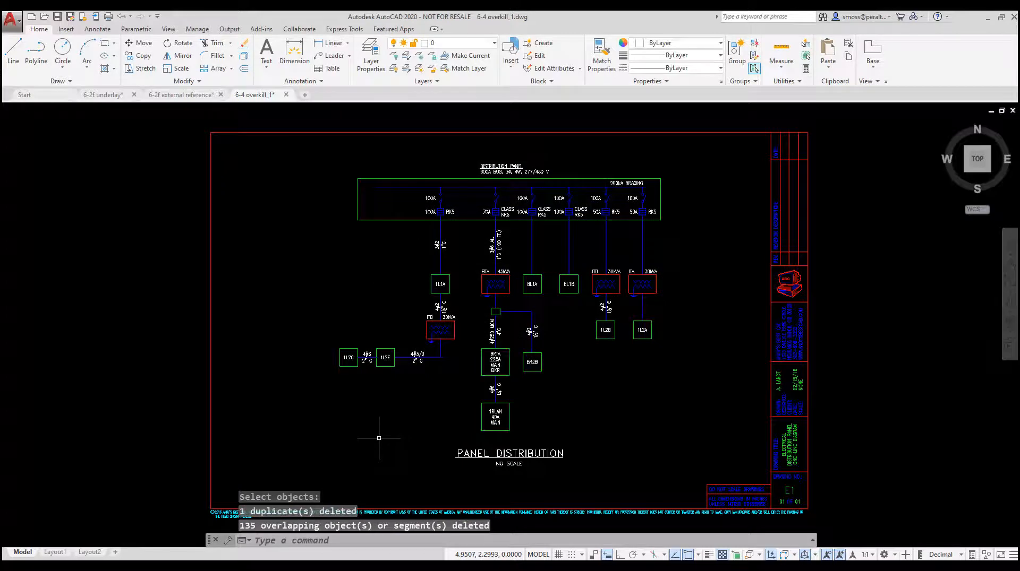